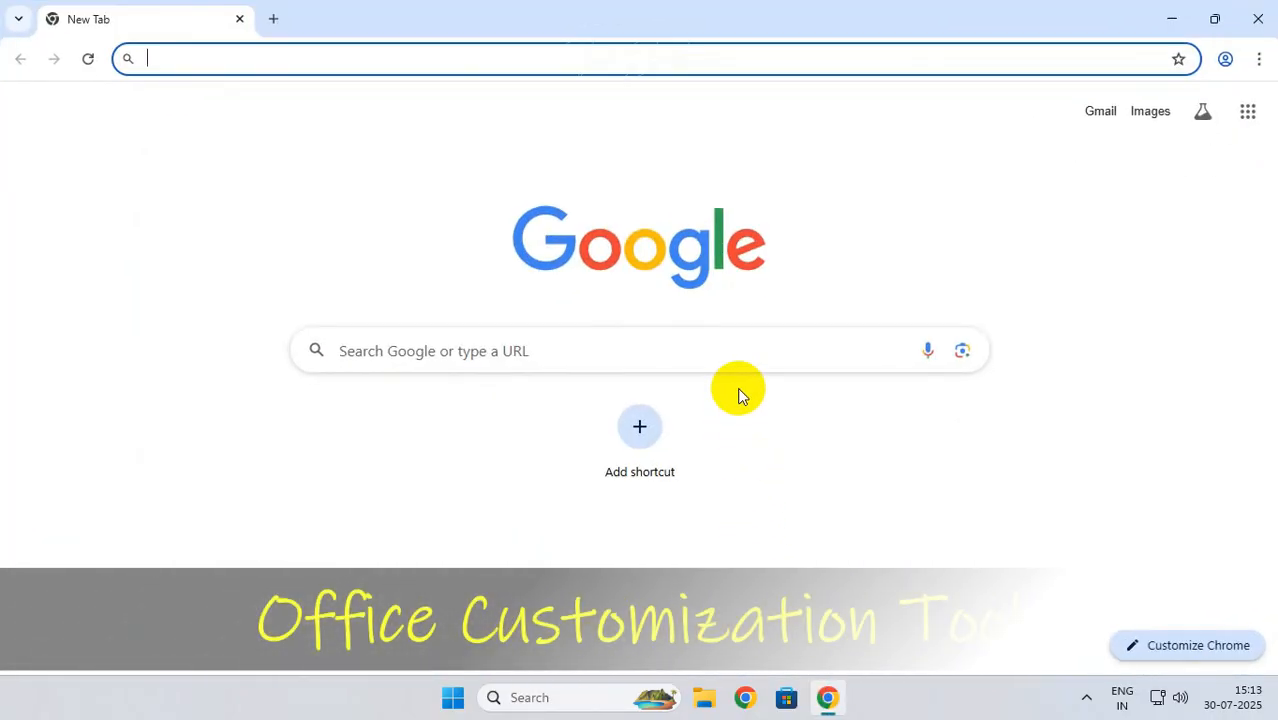
Search Google for 'office customization tool'.
{"action": "type", "text": "office"}
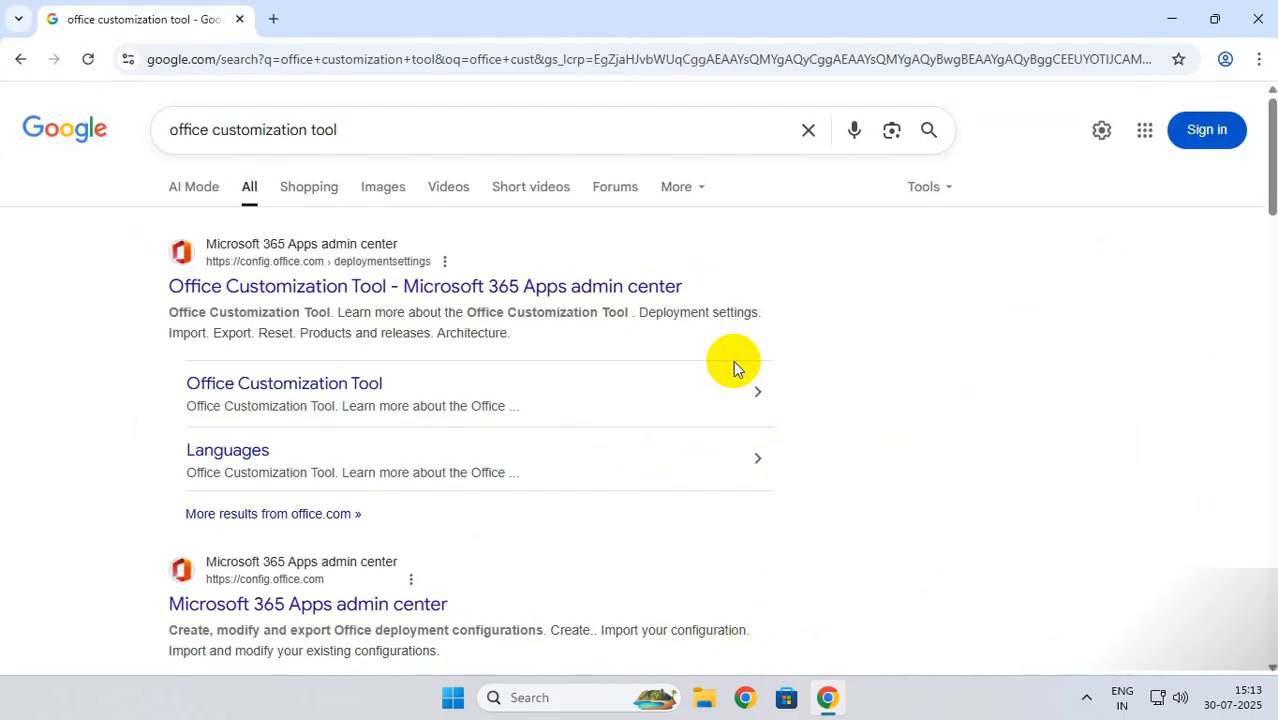
{"action": "mouse_move", "coordinate": [389, 286]}
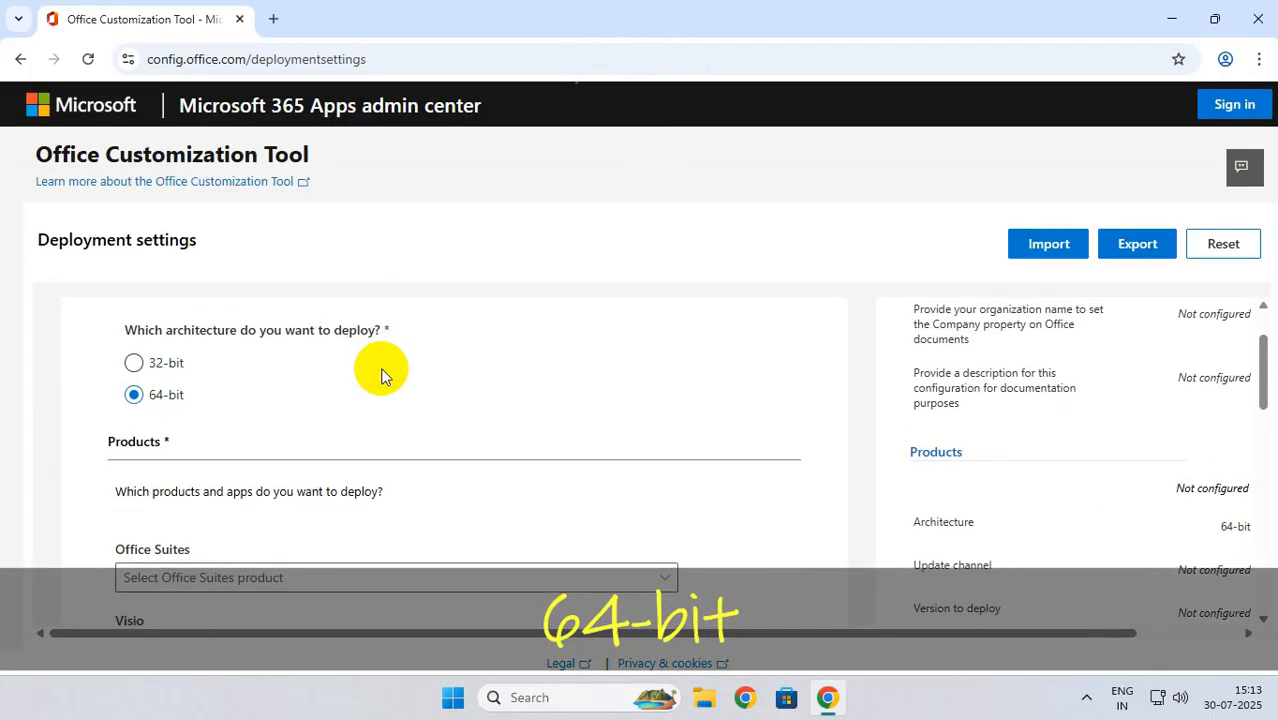
Select Office LTSC Professional Plus 2021 and turn on only Publisher.
{"action": "scroll", "scroll_direction": "down", "scroll_amount": 3}
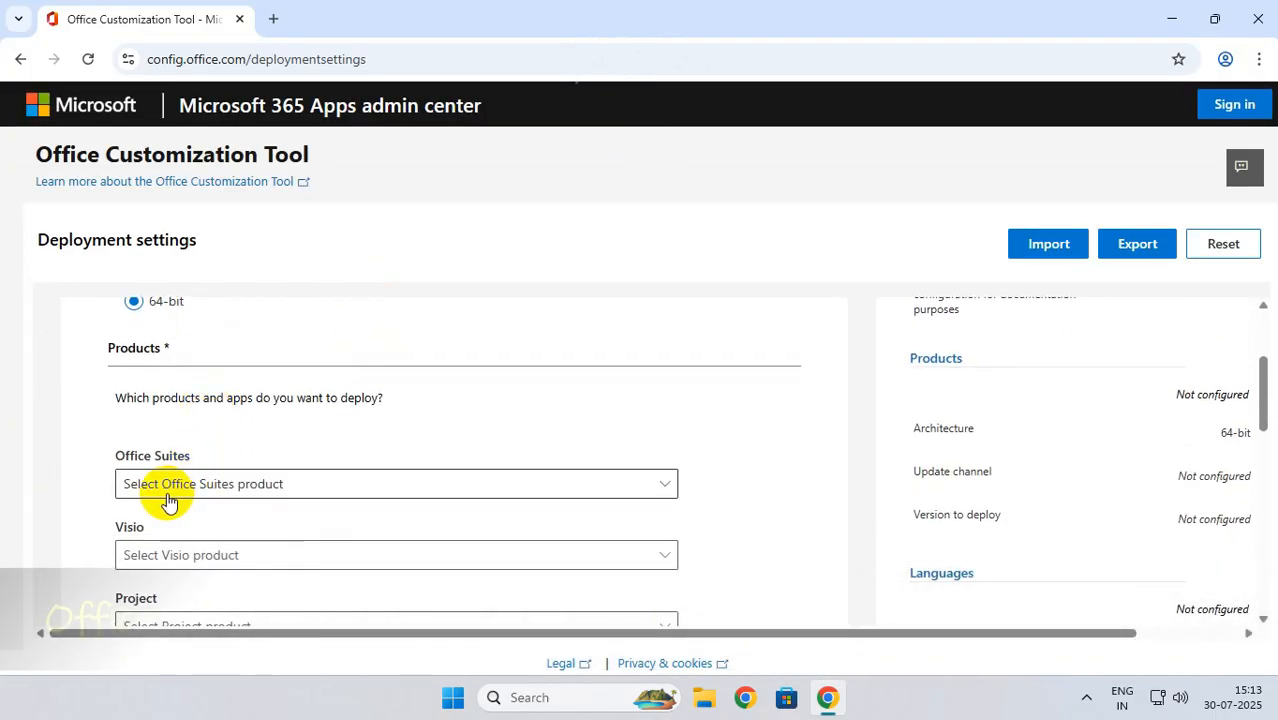
{"action": "left_click", "coordinate": [396, 483]}
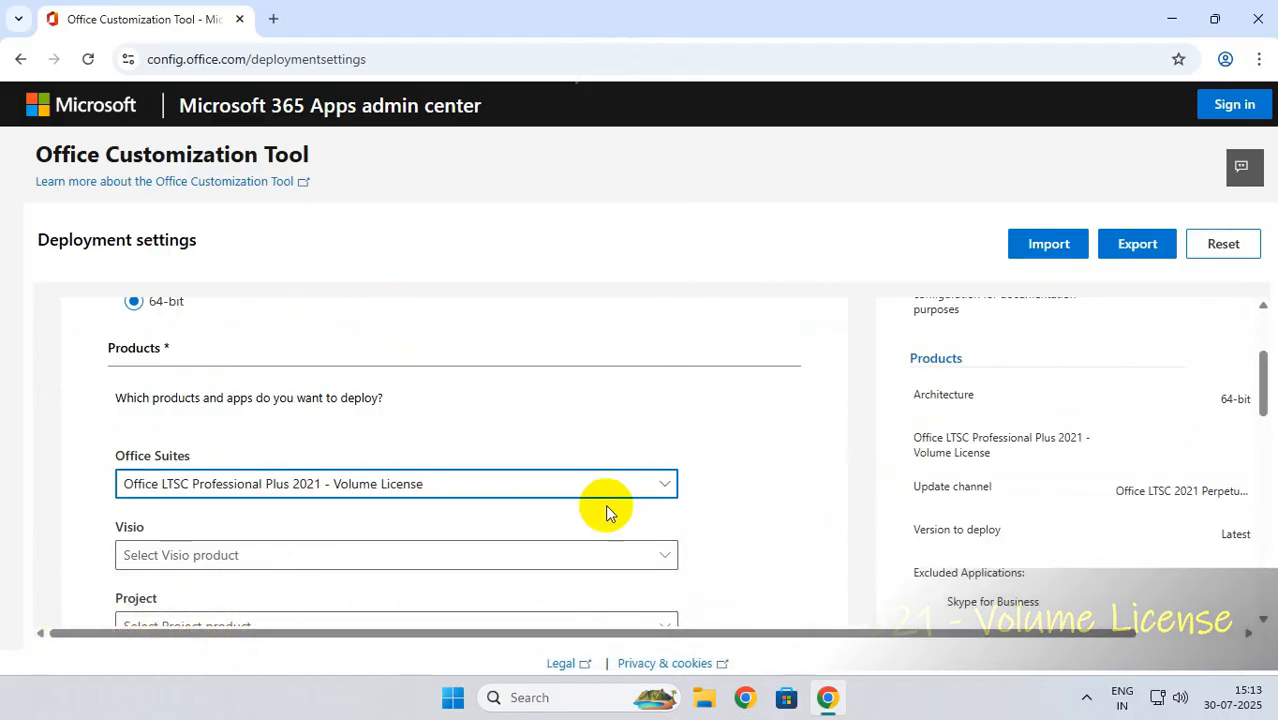
{"action": "scroll", "scroll_direction": "down", "scroll_amount": 3}
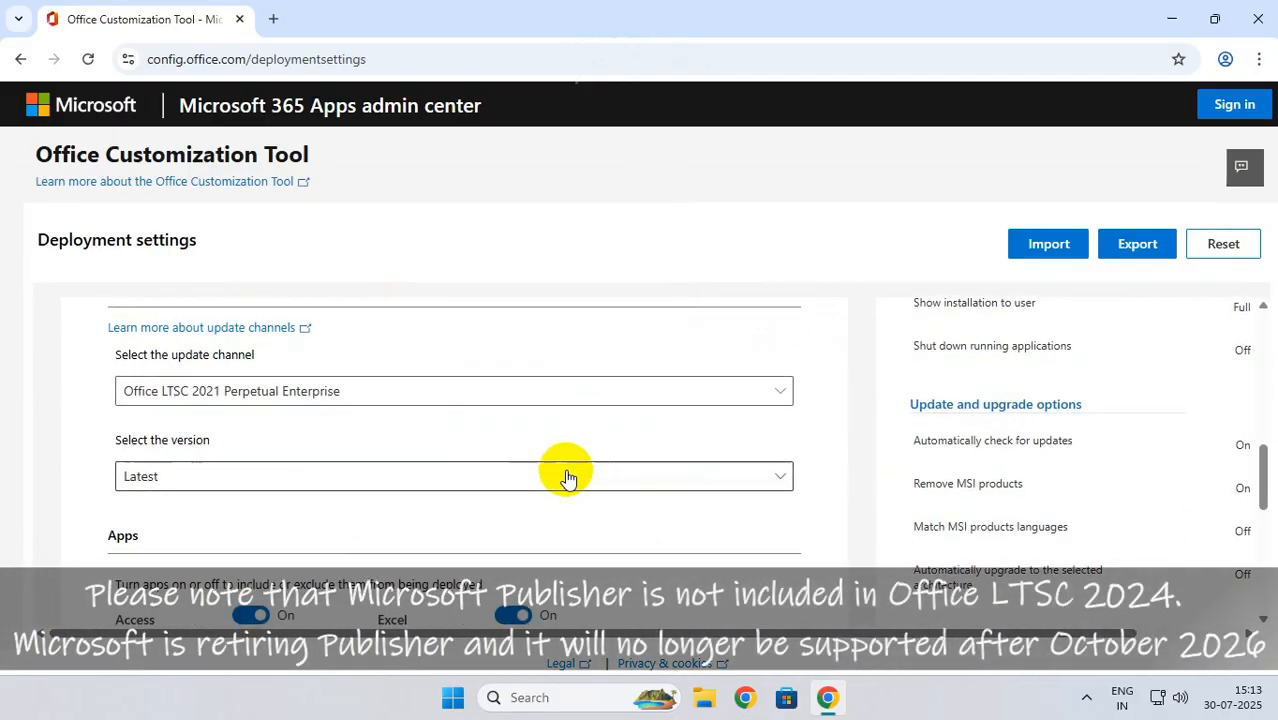
{"action": "scroll", "scroll_direction": "down", "scroll_amount": 3}
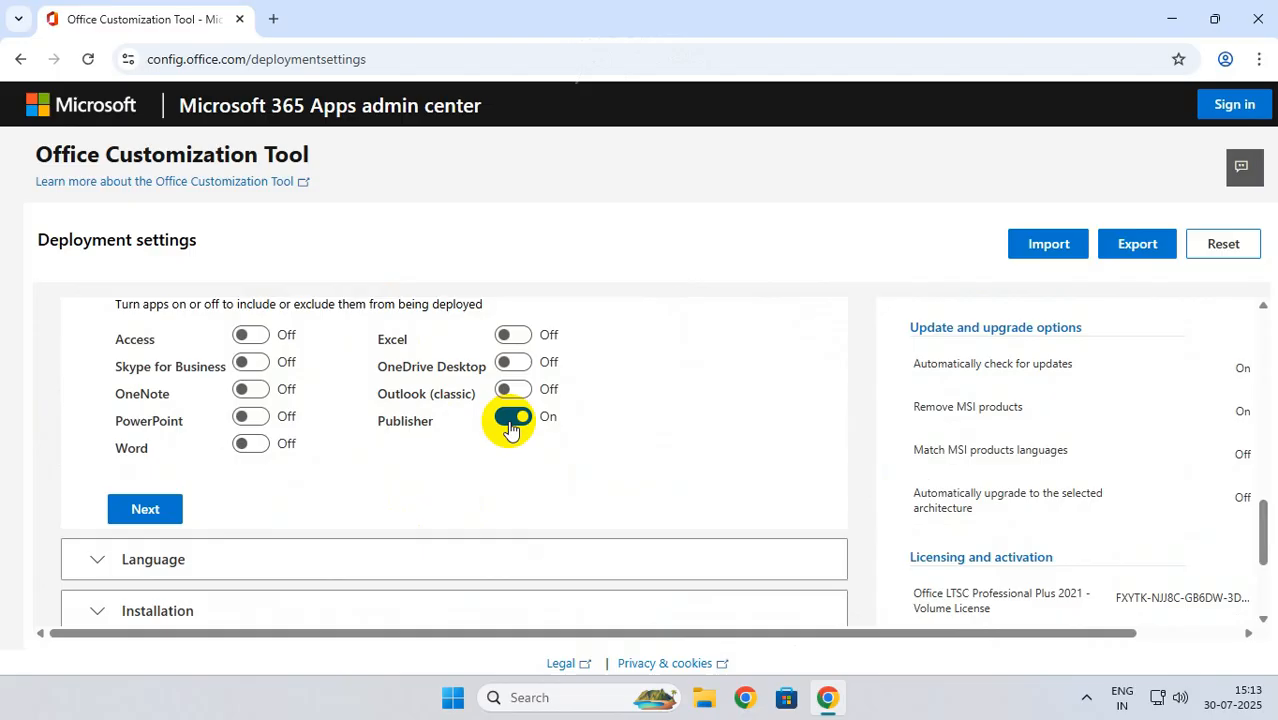
{"action": "left_click", "coordinate": [145, 509]}
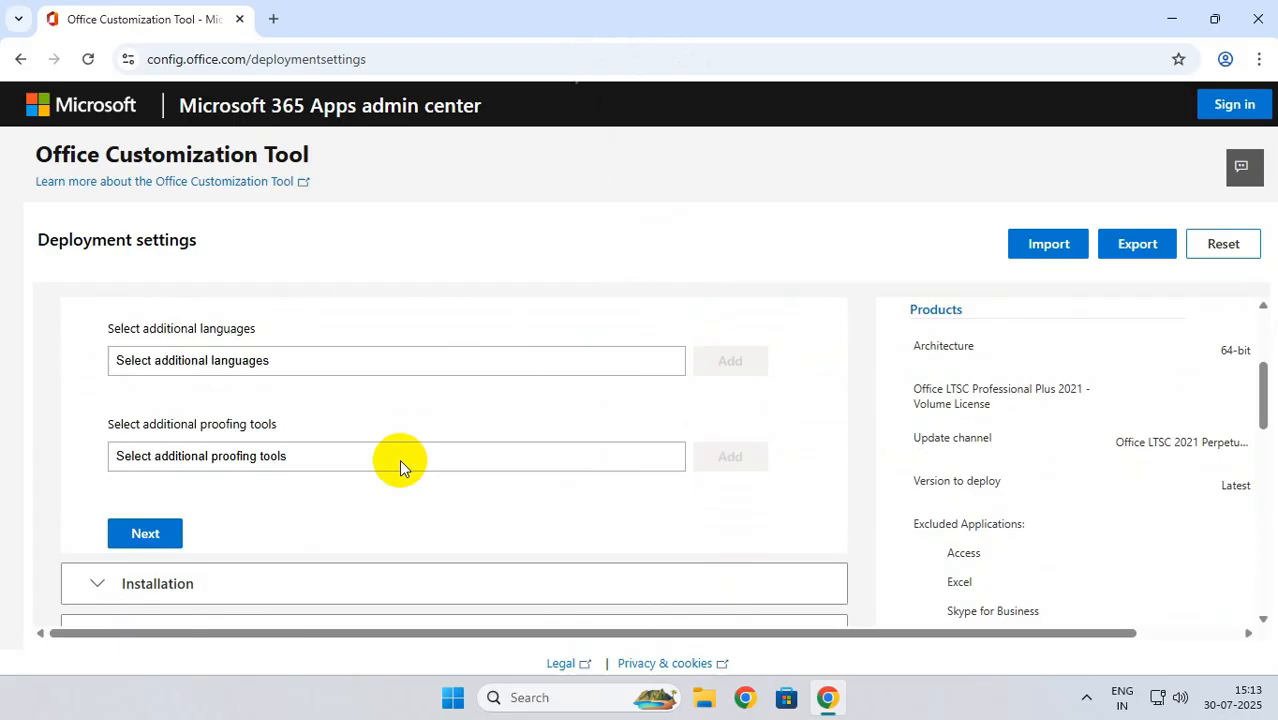
Advance past the Language and Installation pages to the update settings.
{"action": "left_click", "coordinate": [145, 533]}
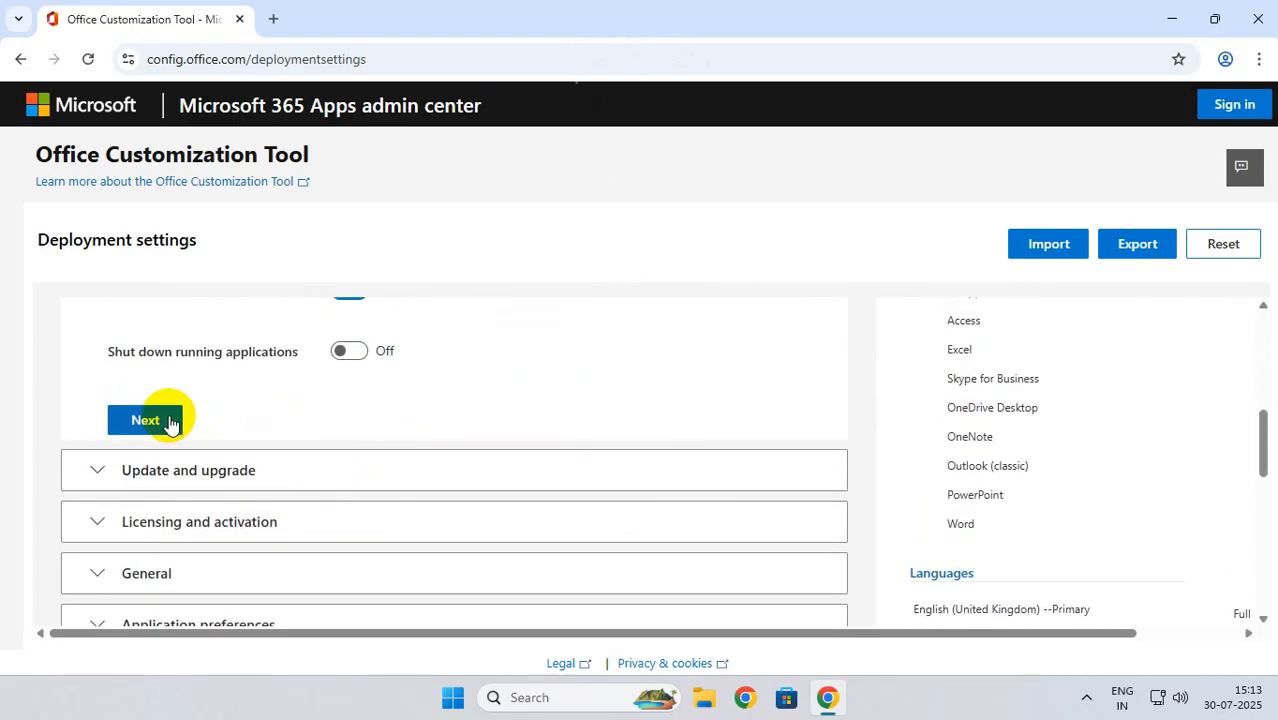
{"action": "left_click", "coordinate": [145, 419]}
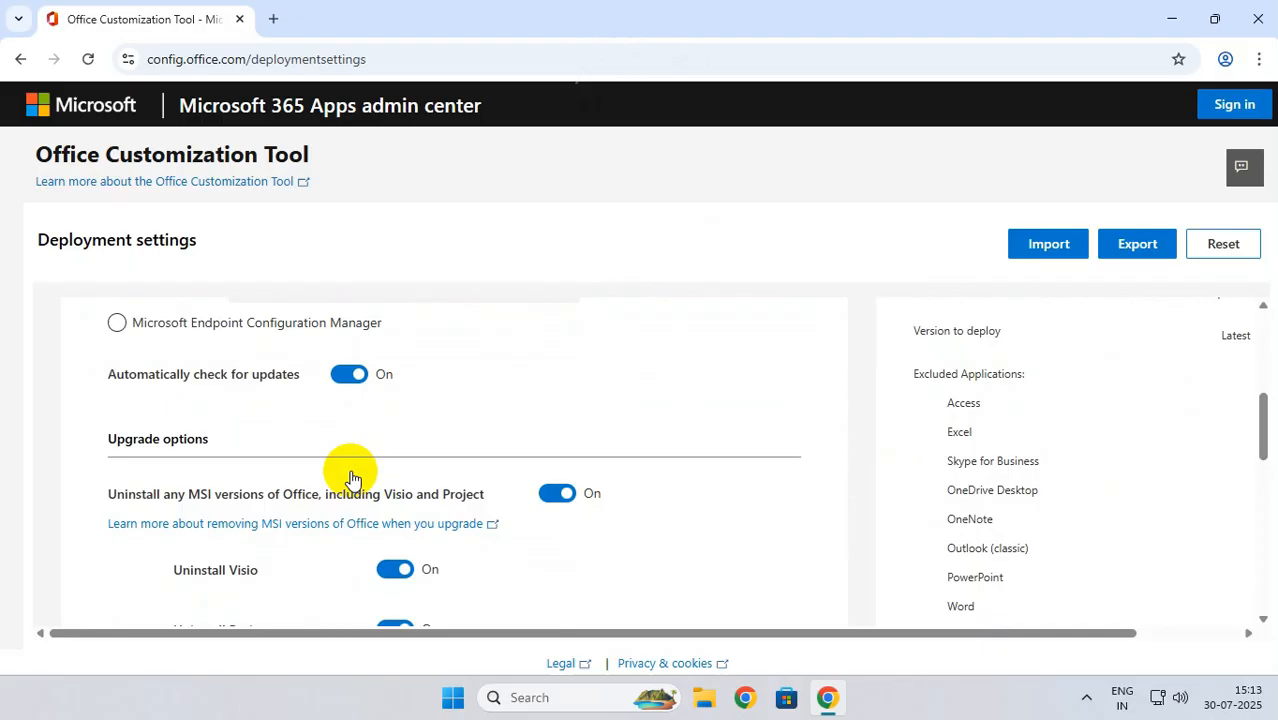
{"action": "scroll", "scroll_direction": "down", "scroll_amount": 3}
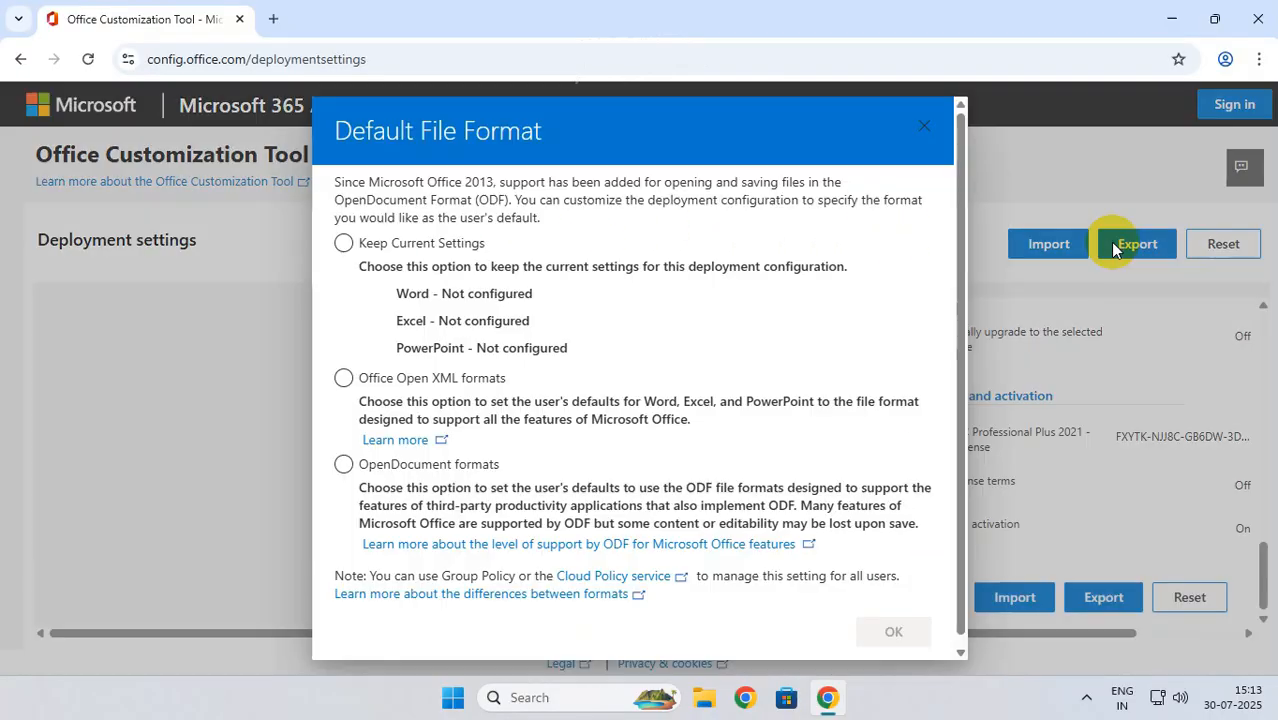
Export the settings as configuration.xml with Office Open XML default formats, accepting the license.
{"action": "left_click", "coordinate": [343, 377]}
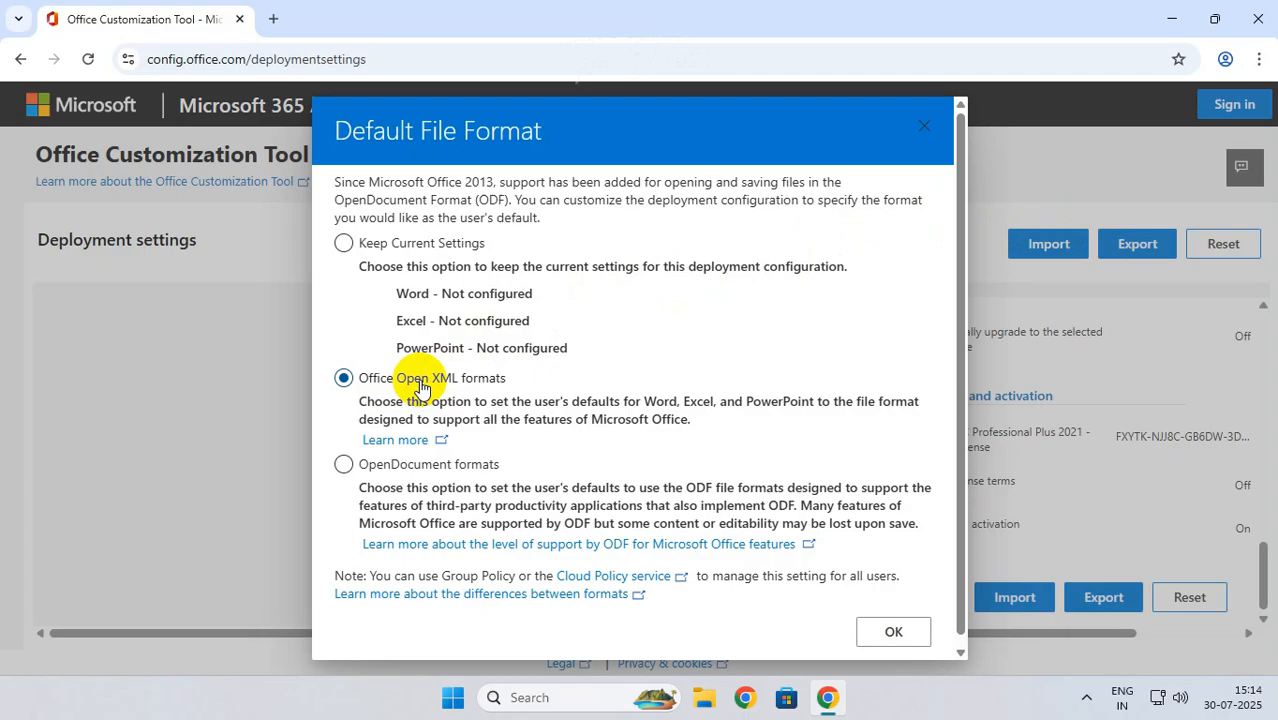
{"action": "left_click", "coordinate": [893, 631]}
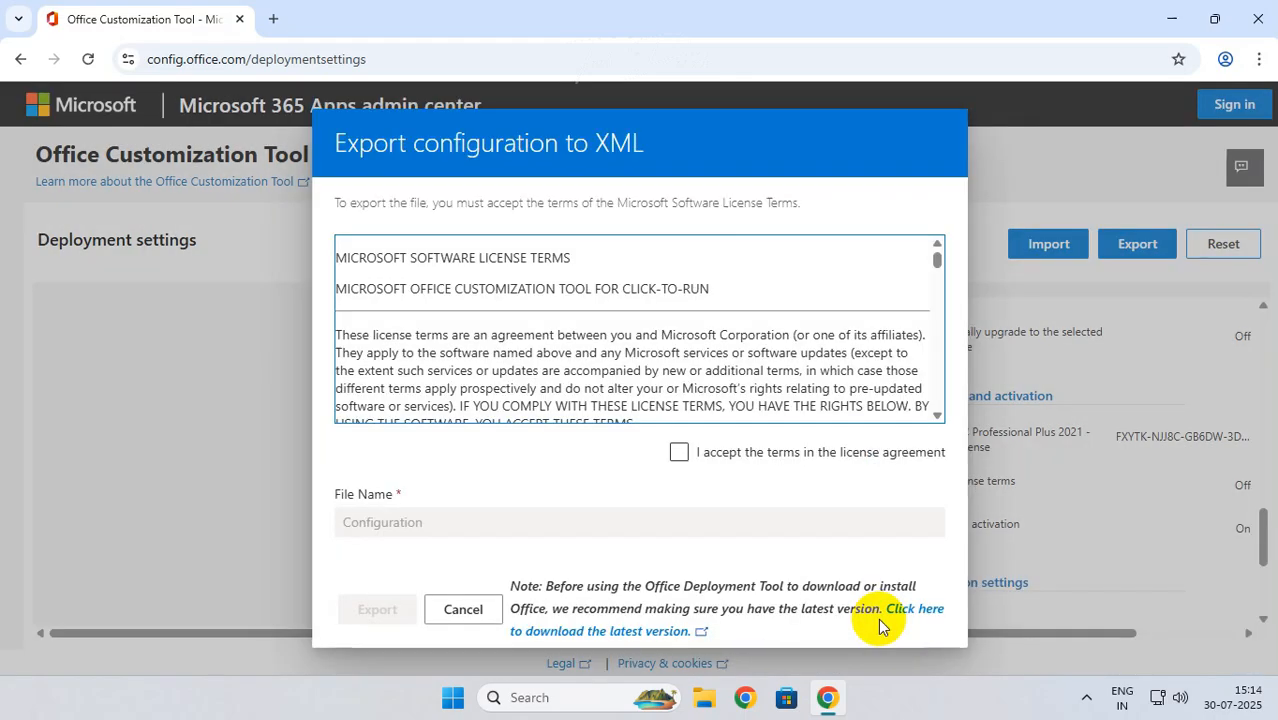
{"action": "left_click", "coordinate": [679, 451]}
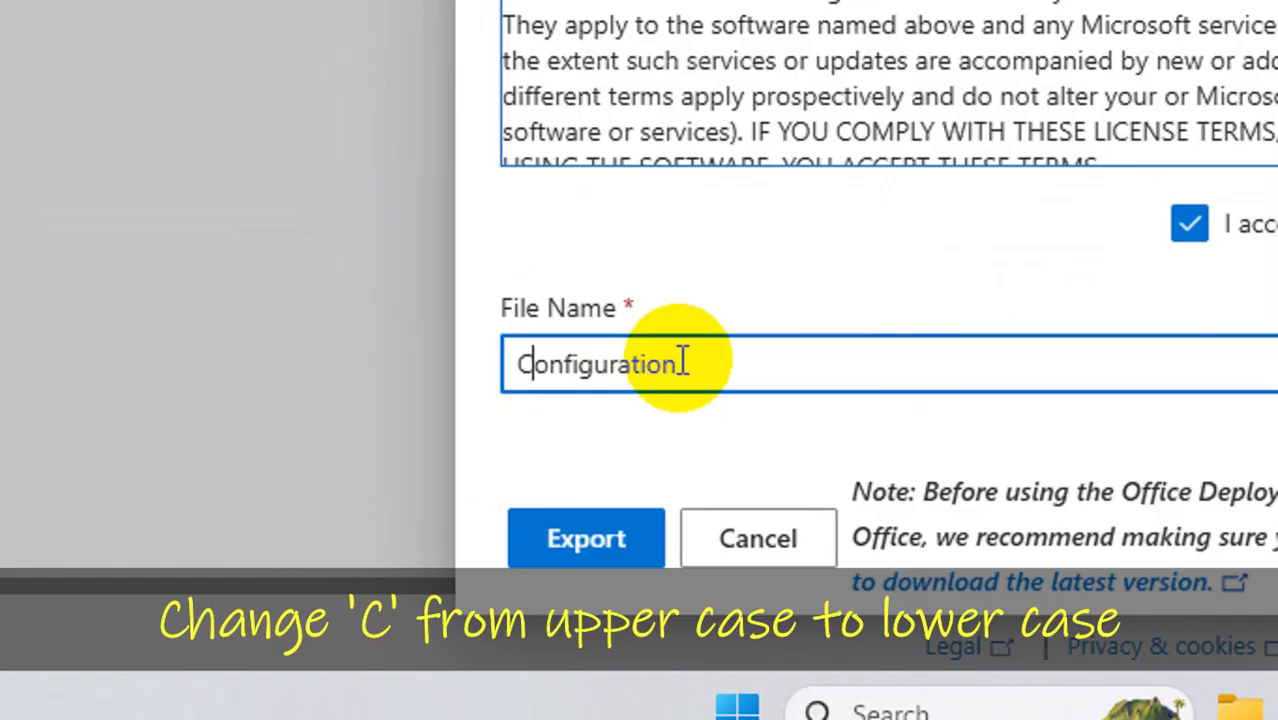
{"action": "type", "text": "configuration"}
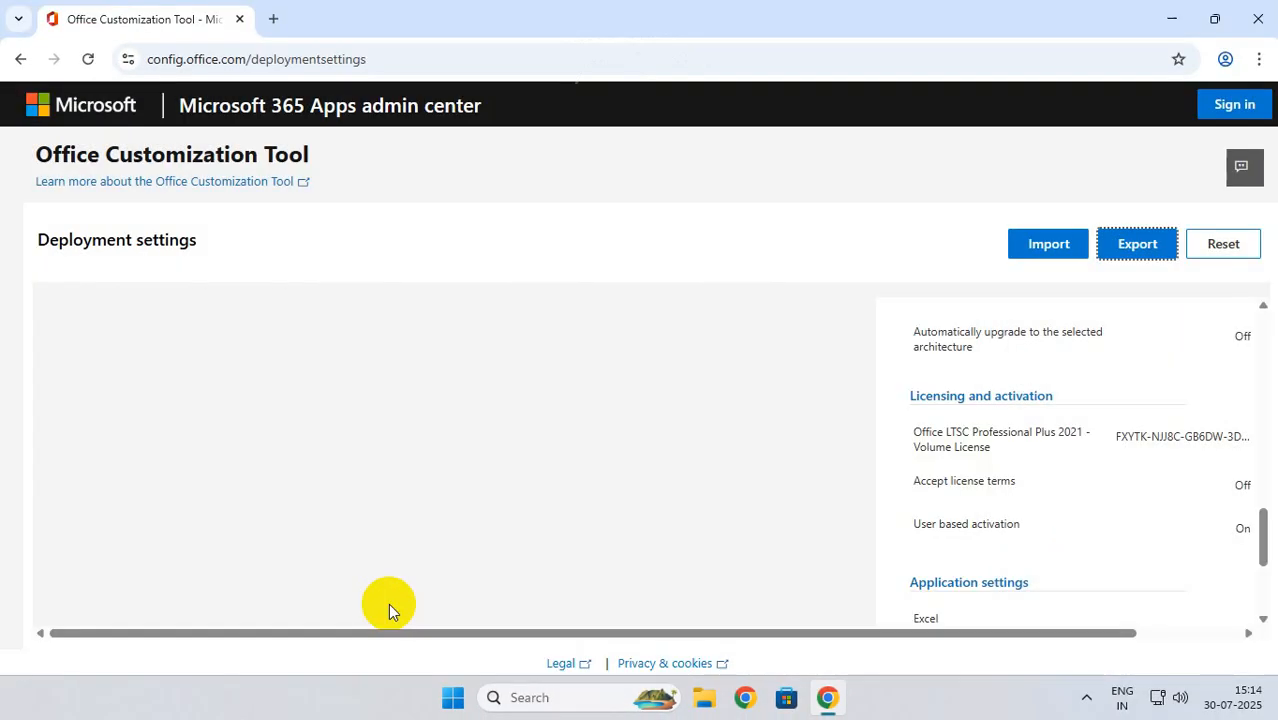
{"action": "left_click", "coordinate": [1137, 243]}
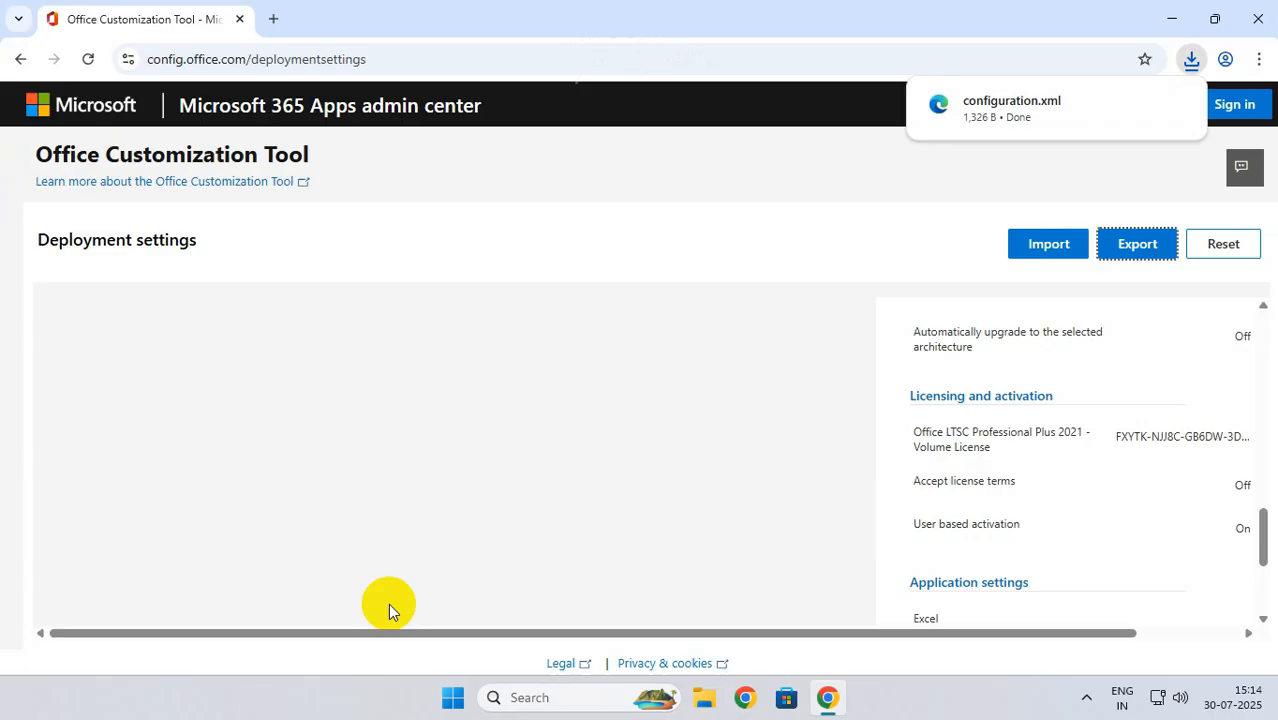
{"action": "left_click", "coordinate": [495, 18]}
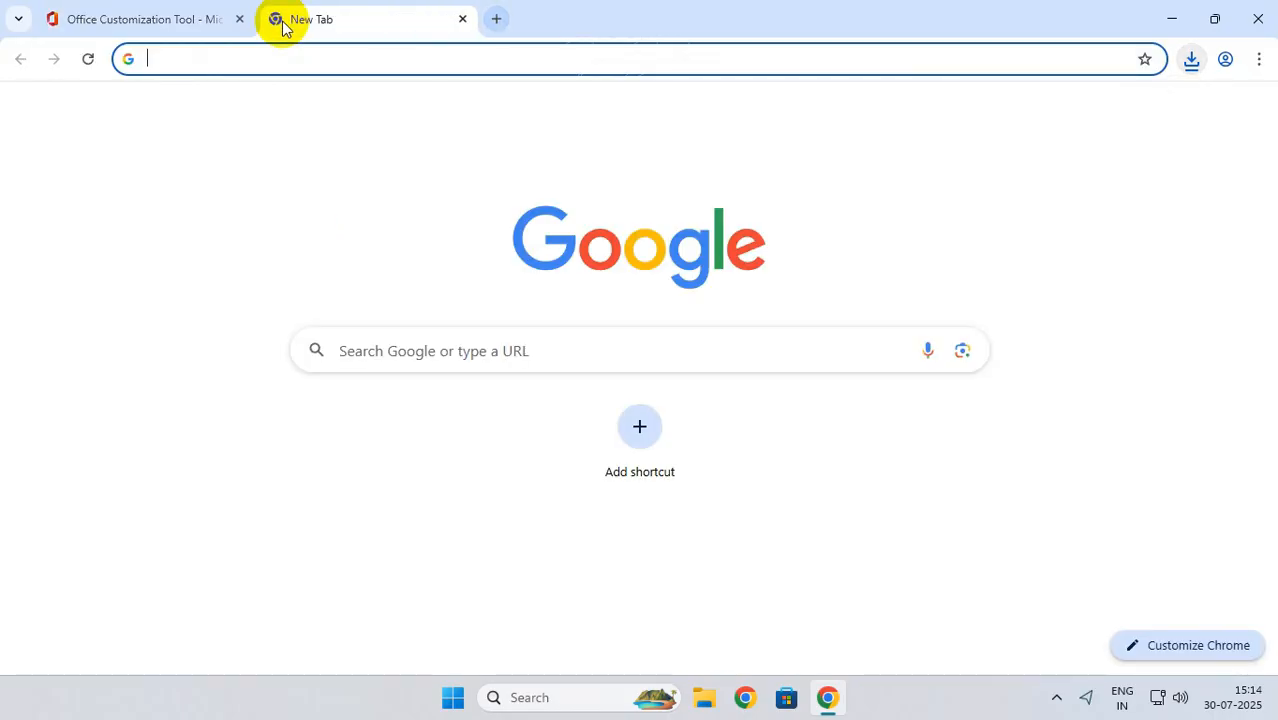
Search for the Office Deployment Tool and download it from Microsoft's page.
{"action": "type", "text": "office d"}
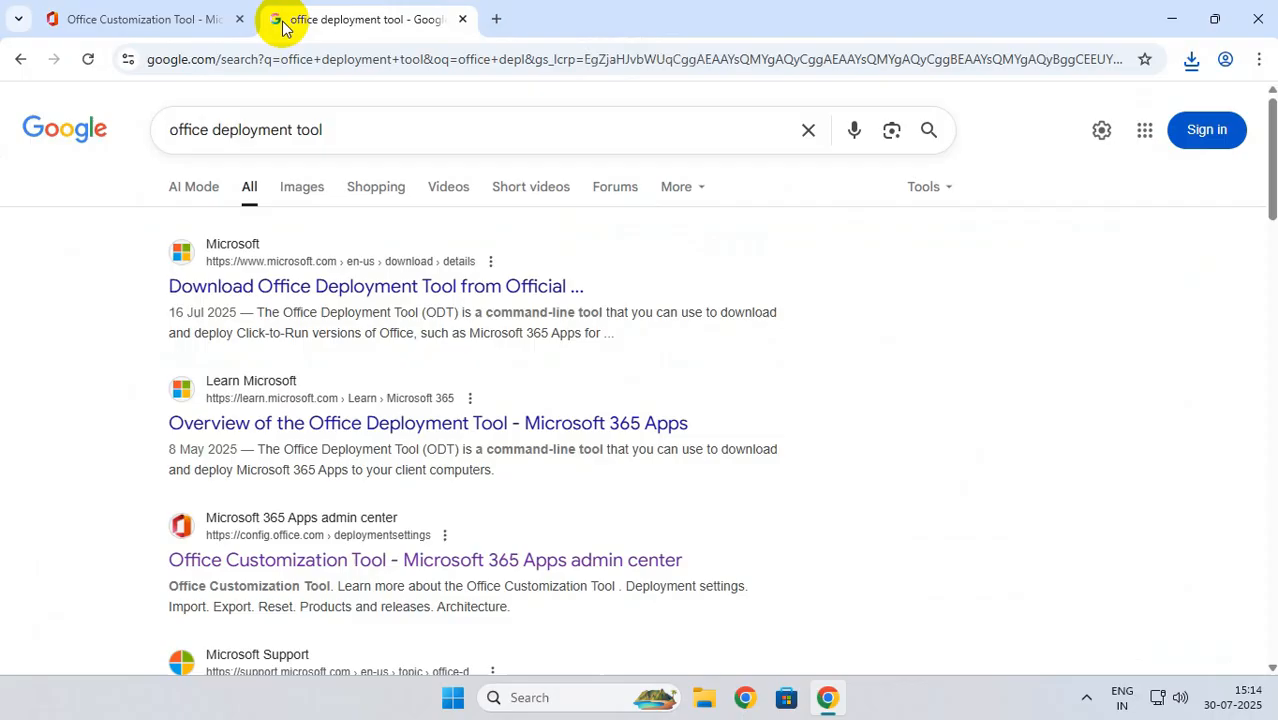
{"action": "left_click", "coordinate": [375, 286]}
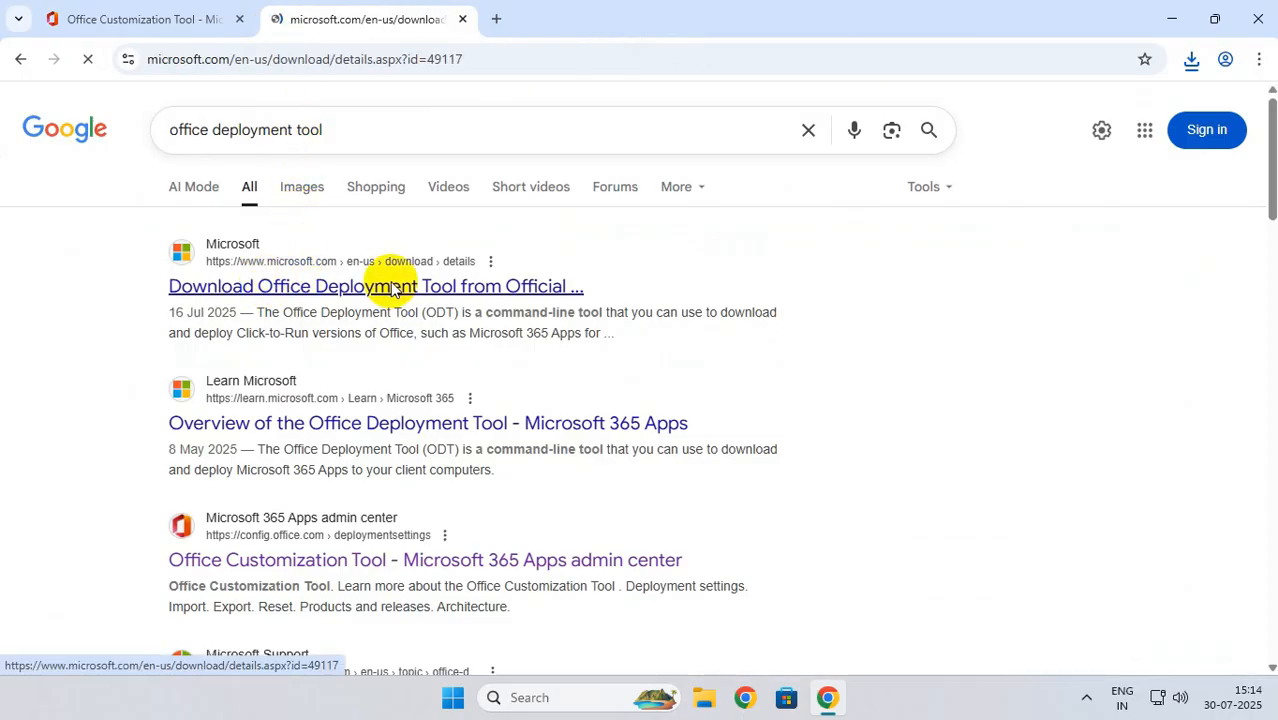
{"action": "left_click", "coordinate": [375, 286]}
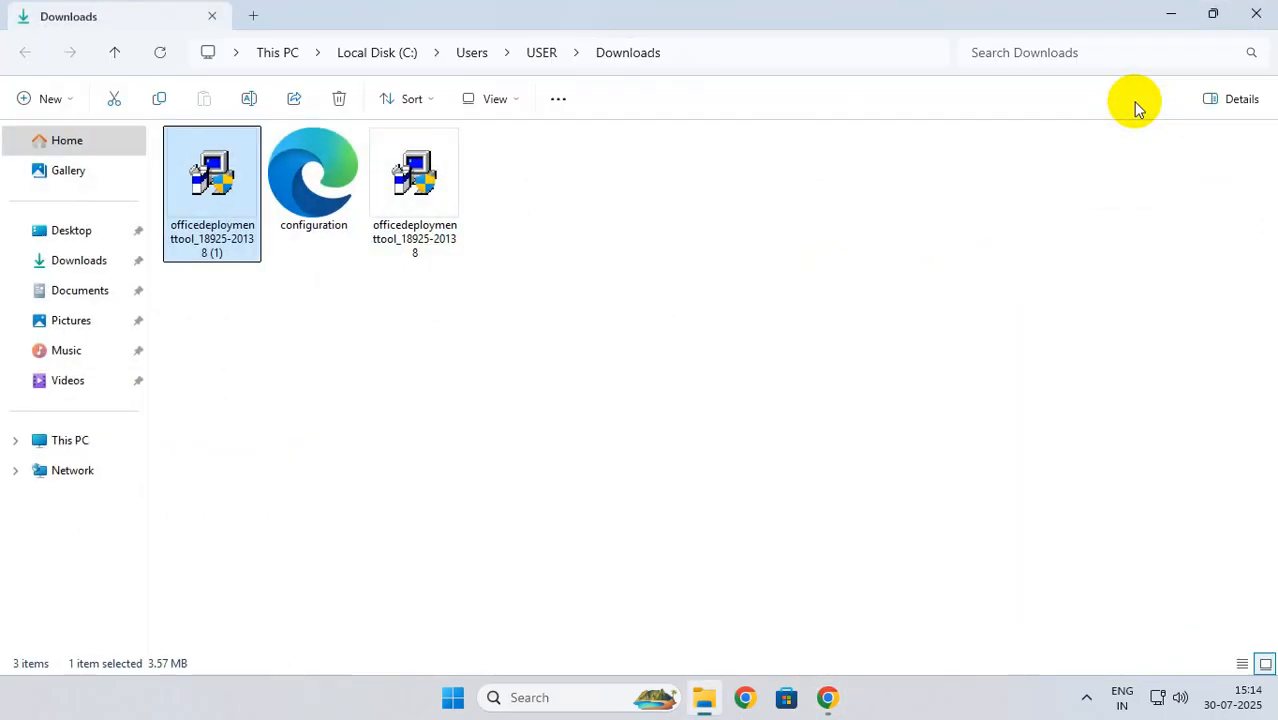
Run the Deployment Tool installer and extract its files into a new Downloads\Publisher folder.
{"action": "left_click", "coordinate": [414, 190]}
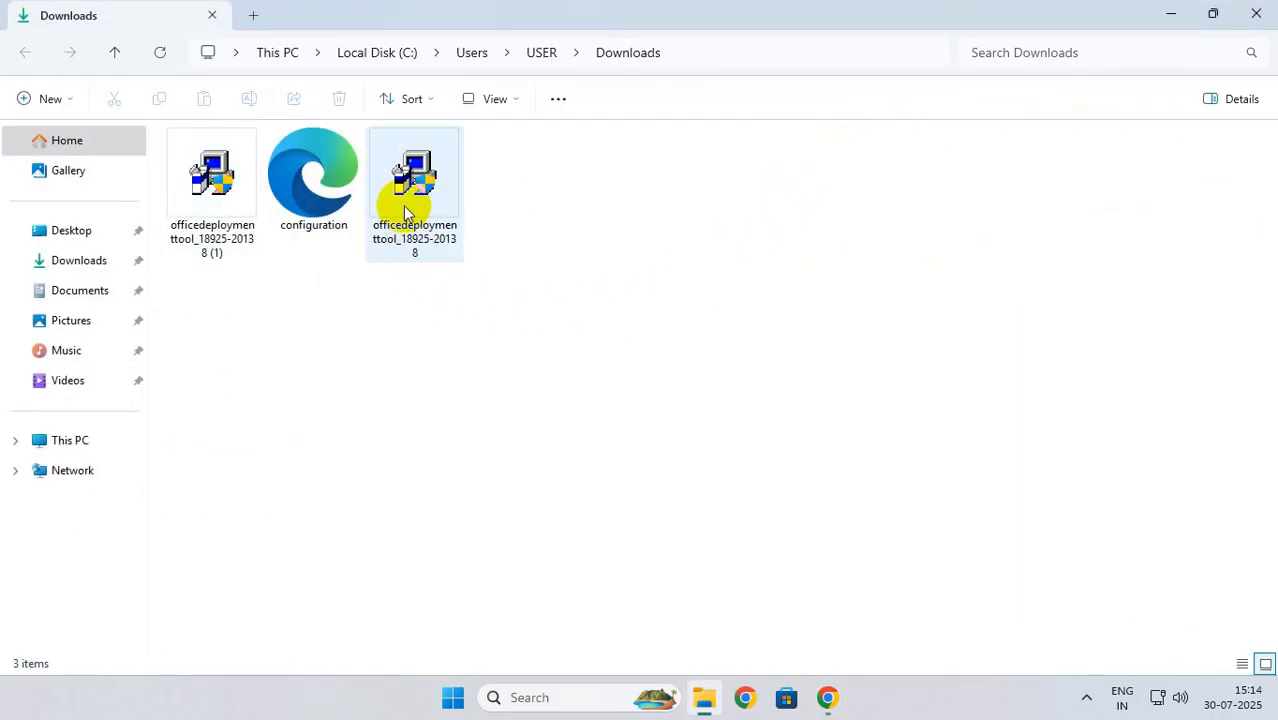
{"action": "right_click", "coordinate": [414, 175]}
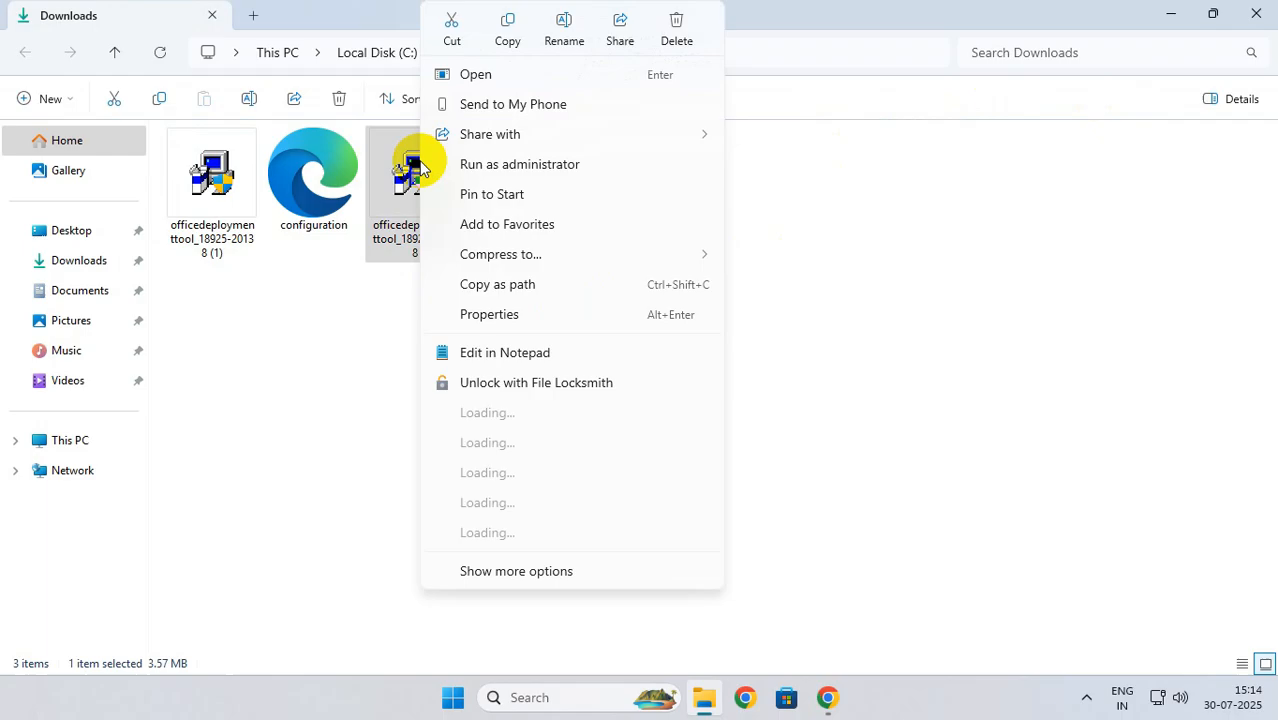
{"action": "left_click", "coordinate": [475, 74]}
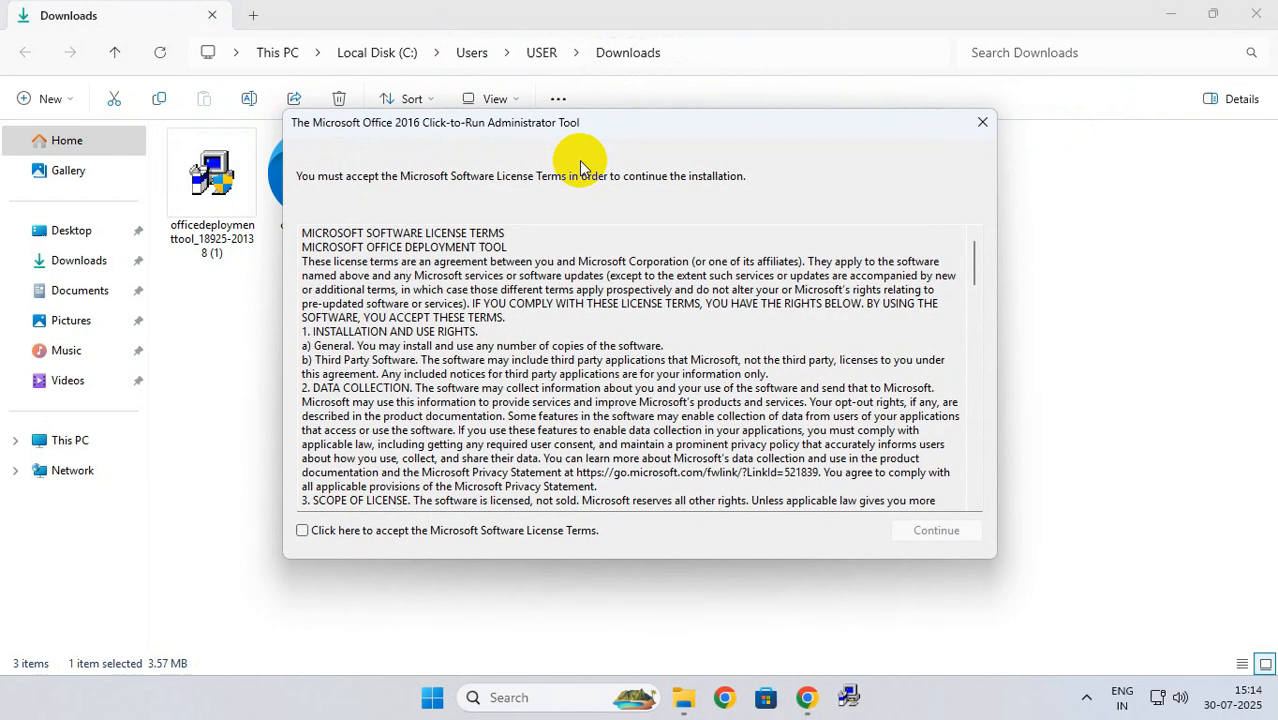
{"action": "left_click", "coordinate": [302, 530]}
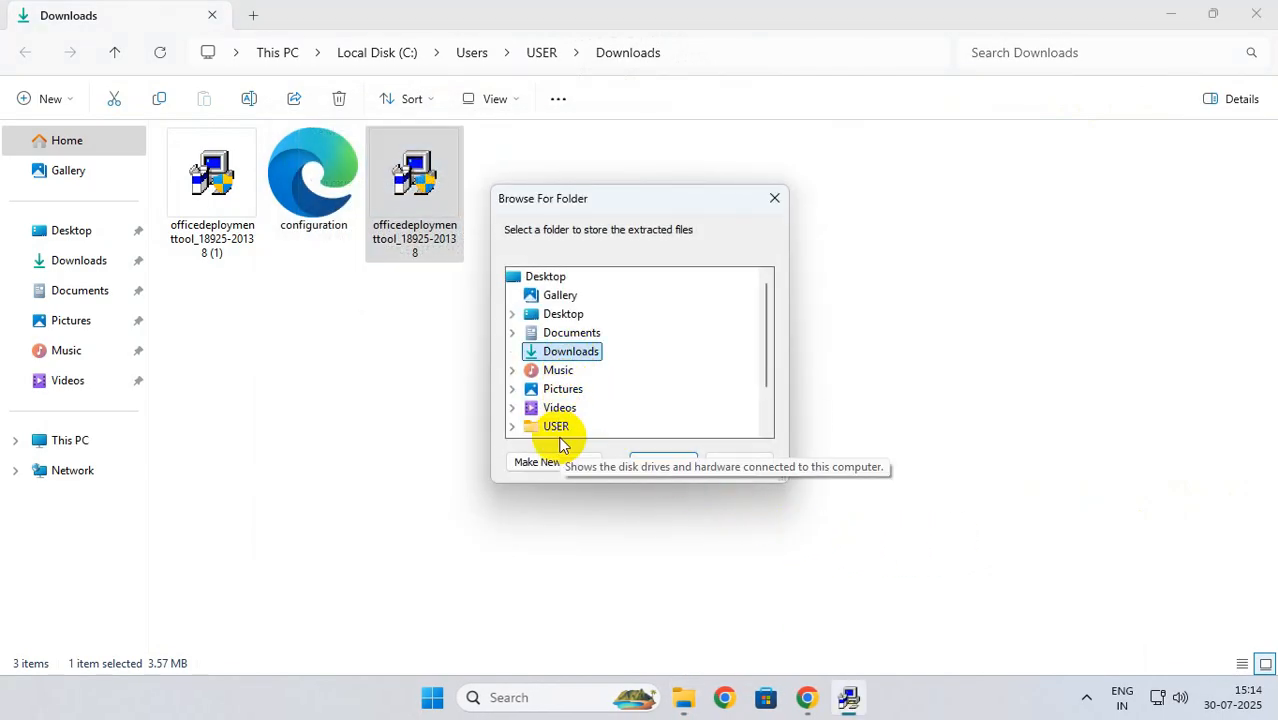
{"action": "left_click", "coordinate": [553, 461]}
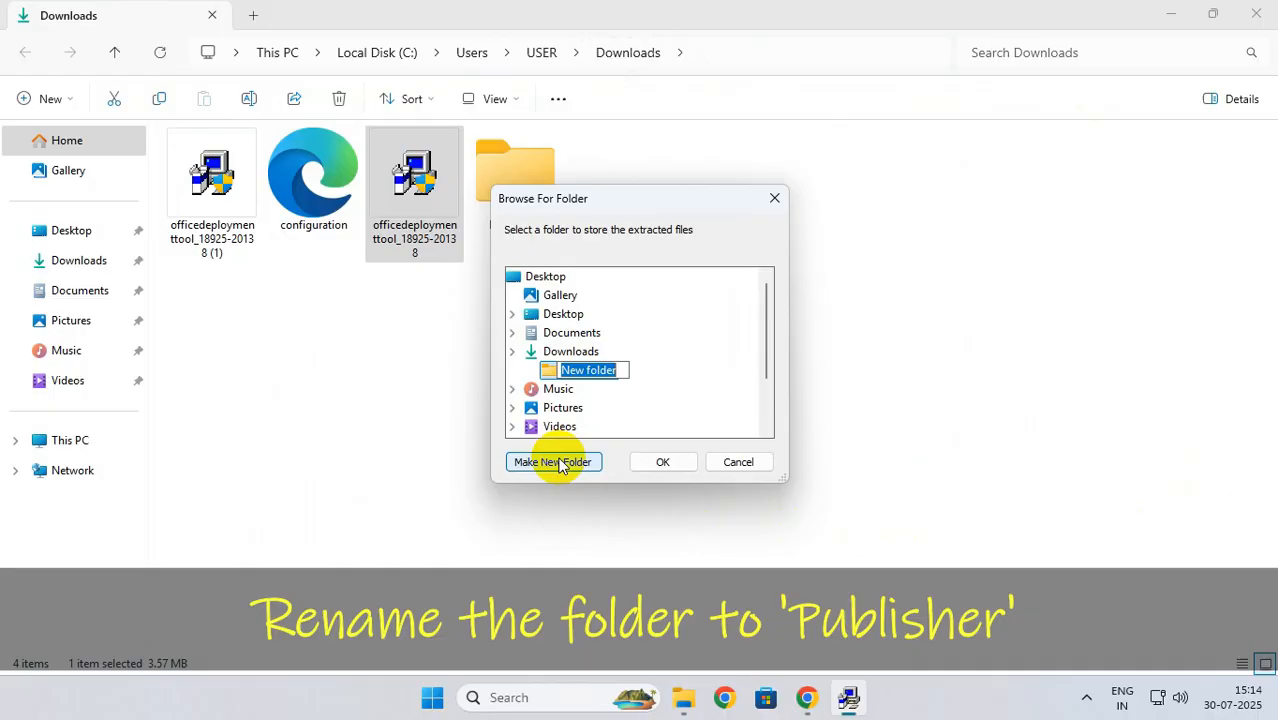
{"action": "type", "text": "Publisher"}
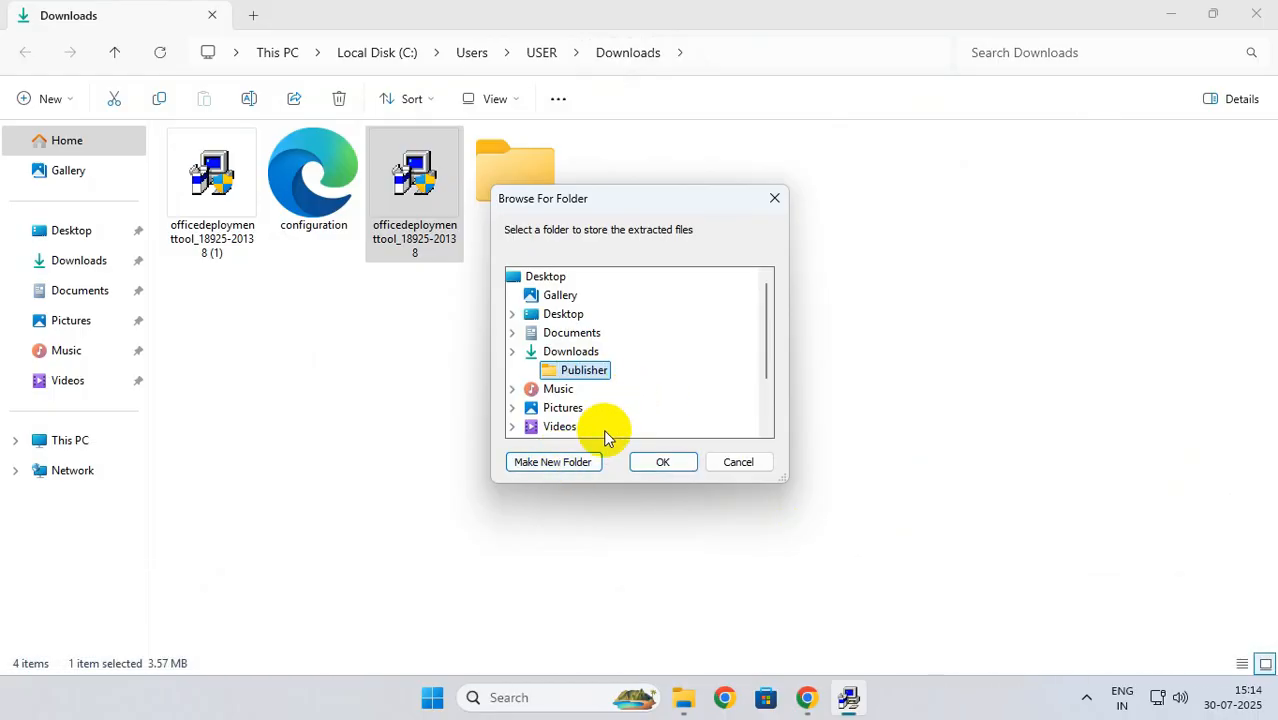
{"action": "left_click", "coordinate": [662, 461]}
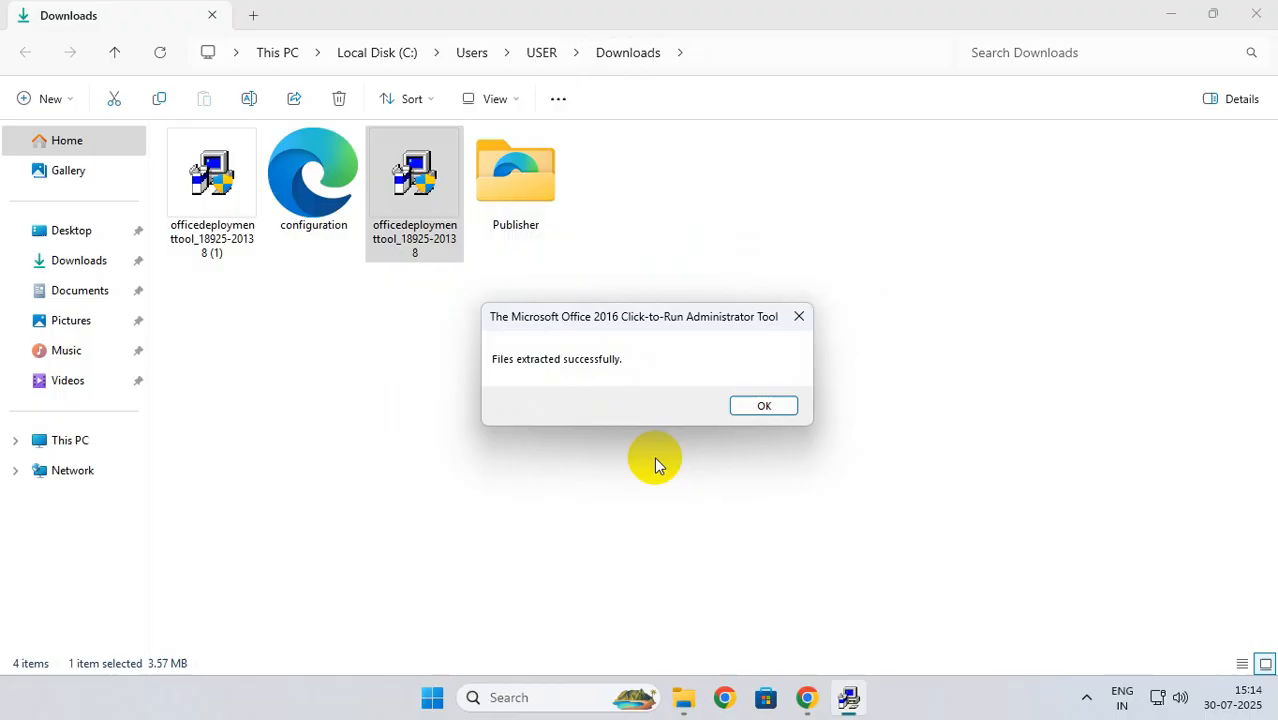
{"action": "left_click", "coordinate": [763, 405]}
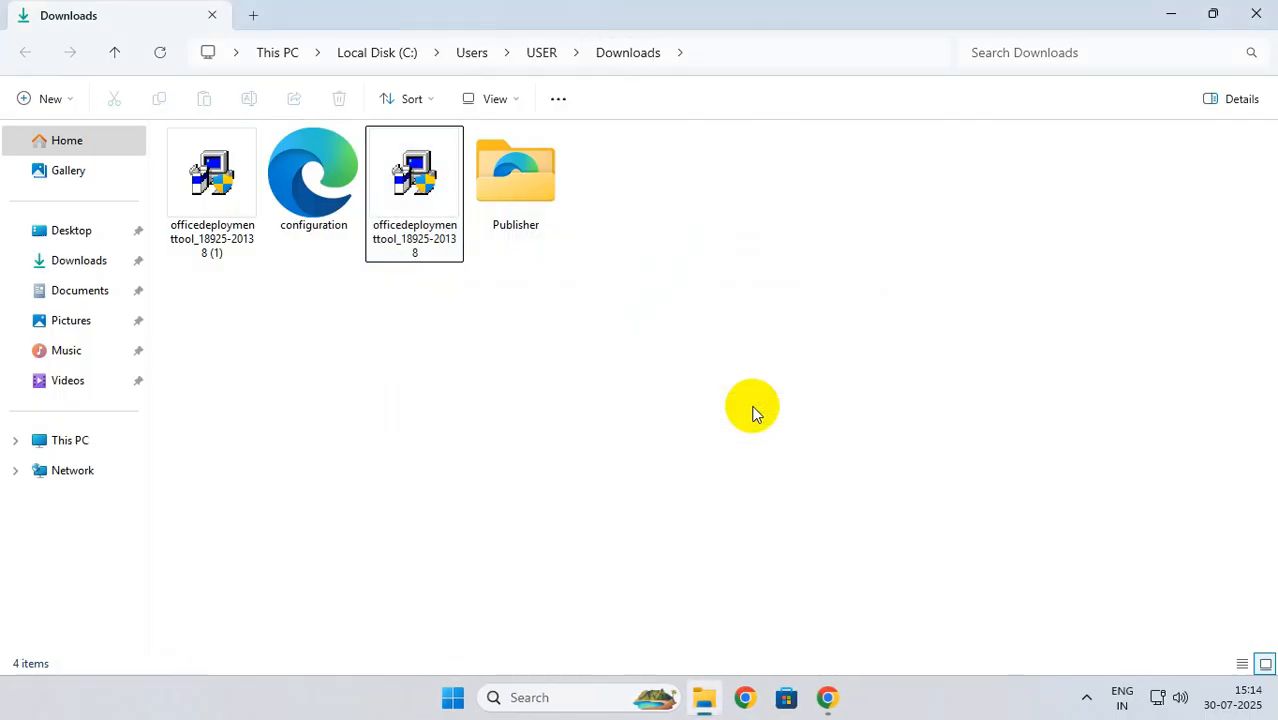
Move configuration.xml into the Publisher folder.
{"action": "left_click", "coordinate": [313, 178]}
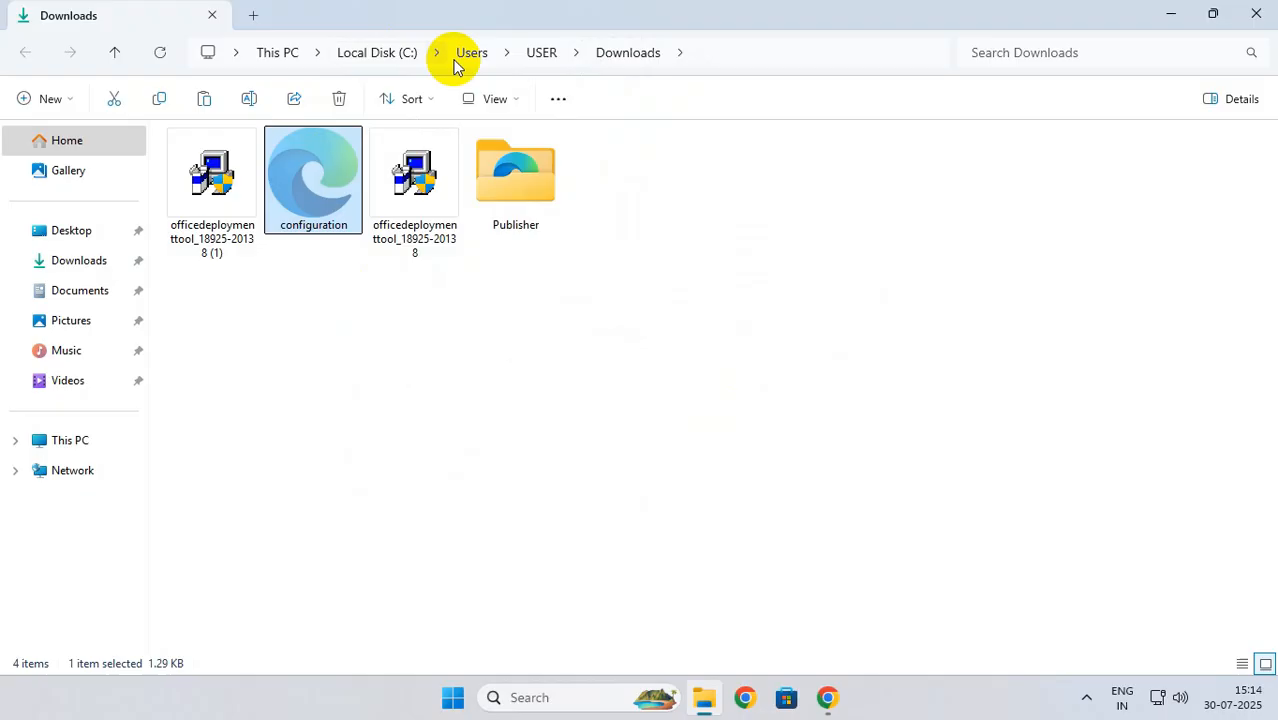
{"action": "right_click", "coordinate": [349, 253]}
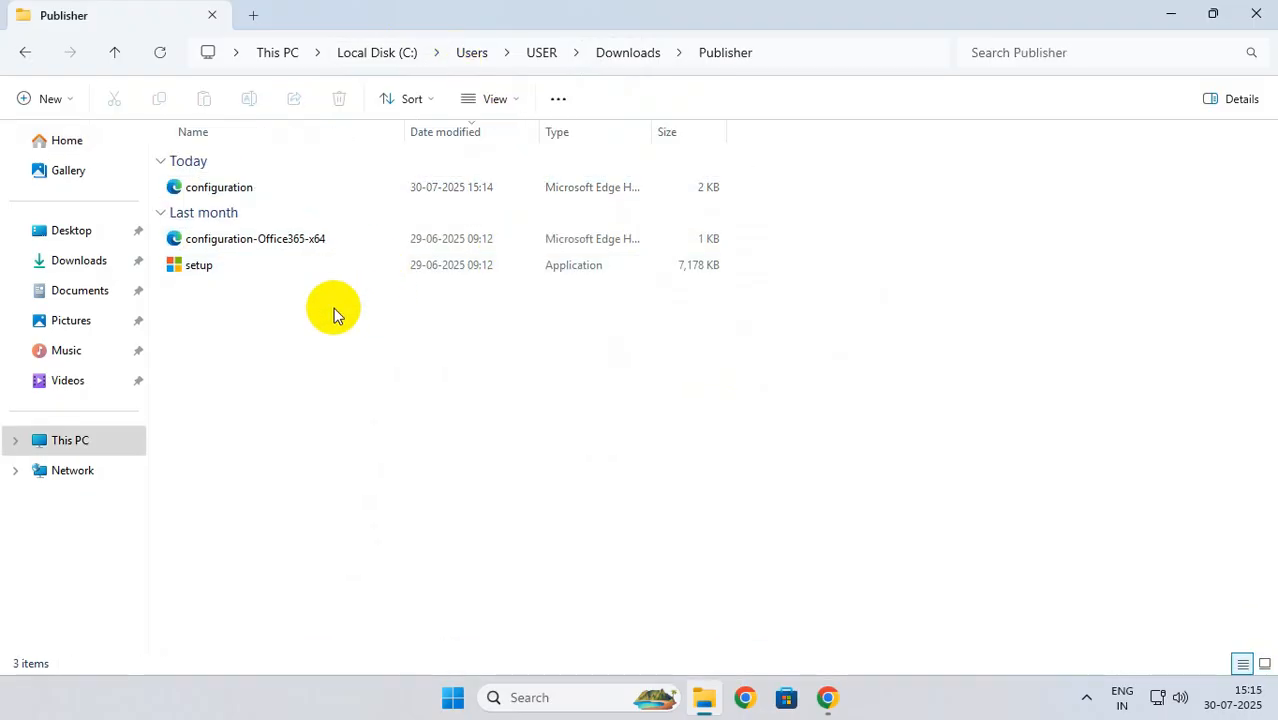
{"action": "left_click", "coordinate": [24, 52]}
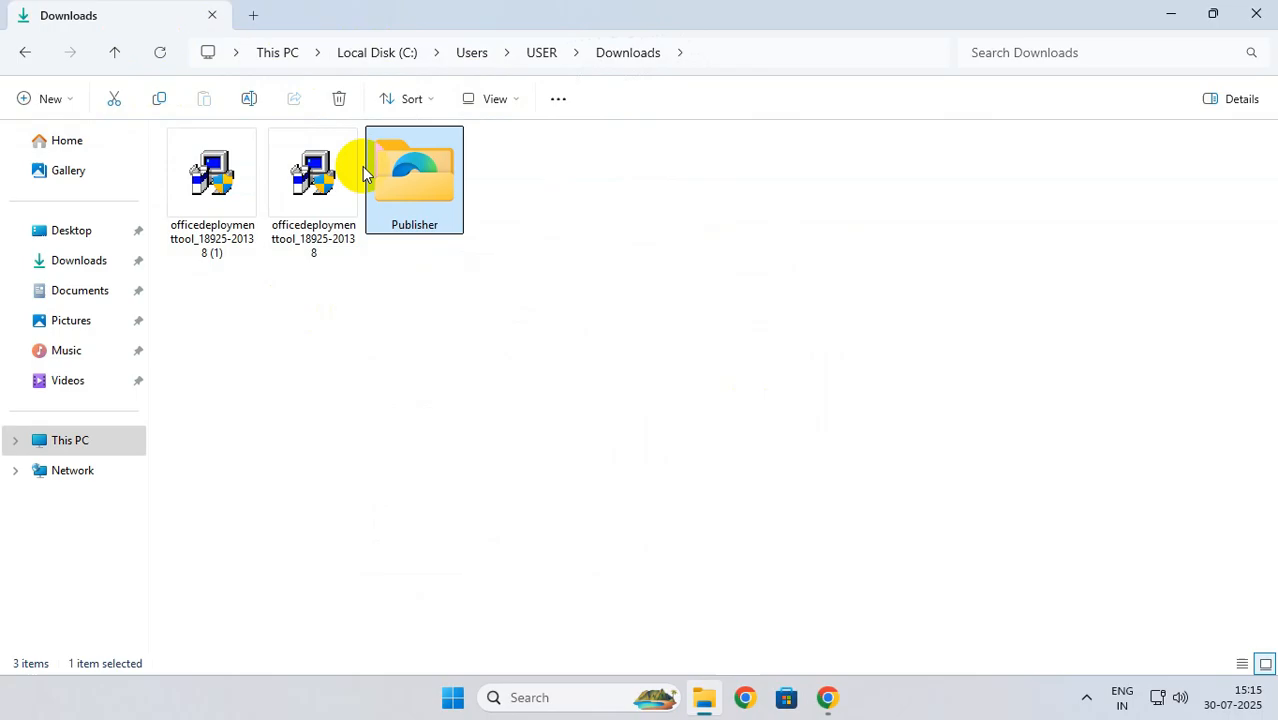
Move the Publisher folder to the root of Local Disk (C:).
{"action": "right_click", "coordinate": [414, 180]}
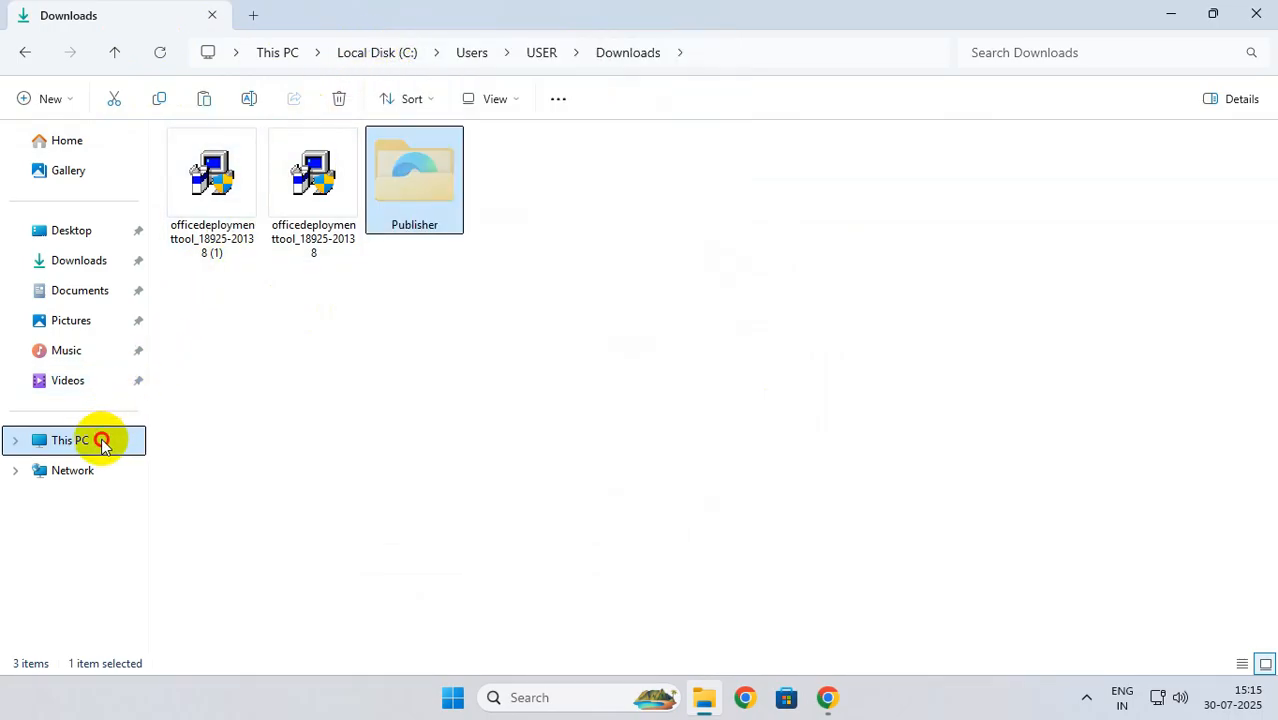
{"action": "left_click", "coordinate": [70, 440]}
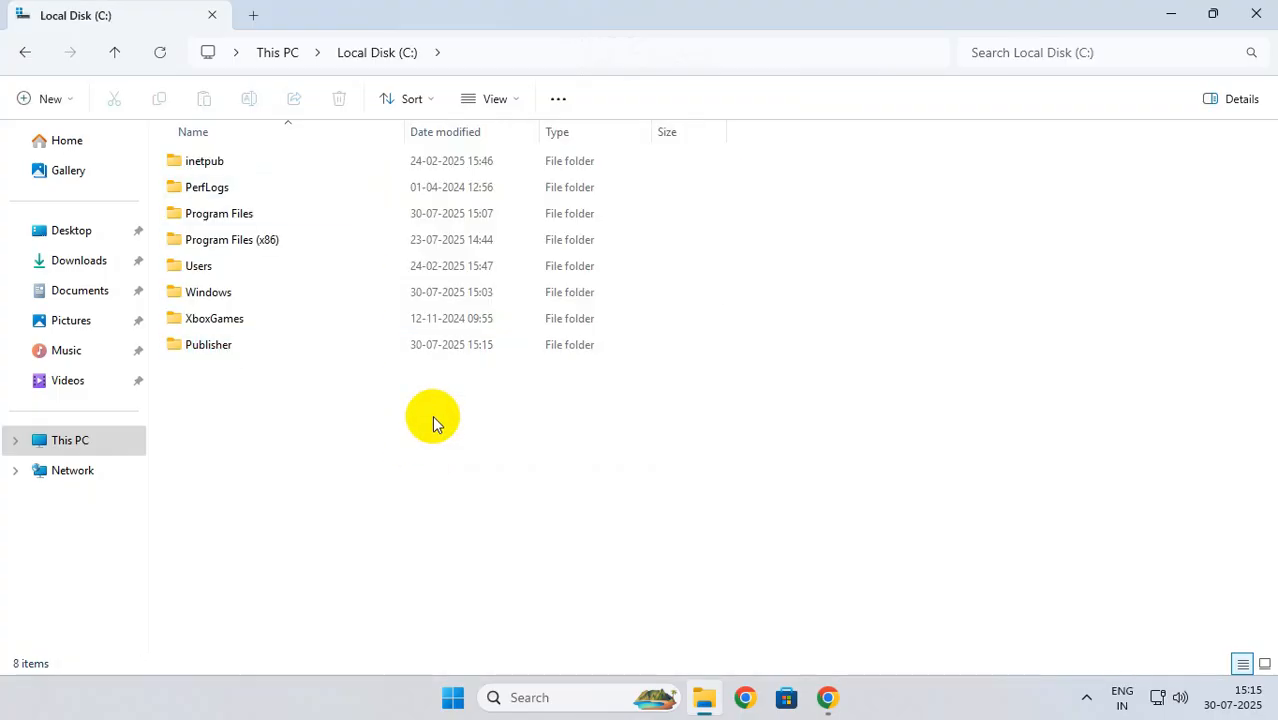
{"action": "left_click", "coordinate": [540, 697]}
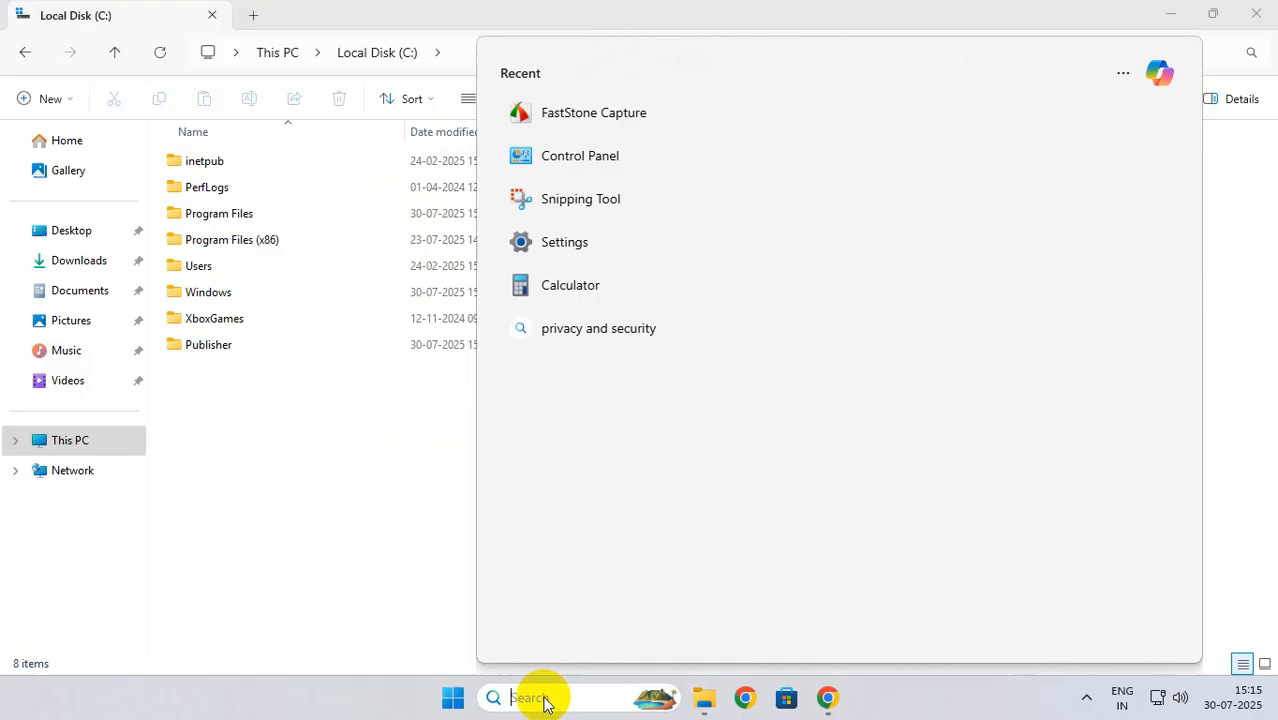
Launch Command Prompt as administrator by searching for cmd.
{"action": "type", "text": "cmd"}
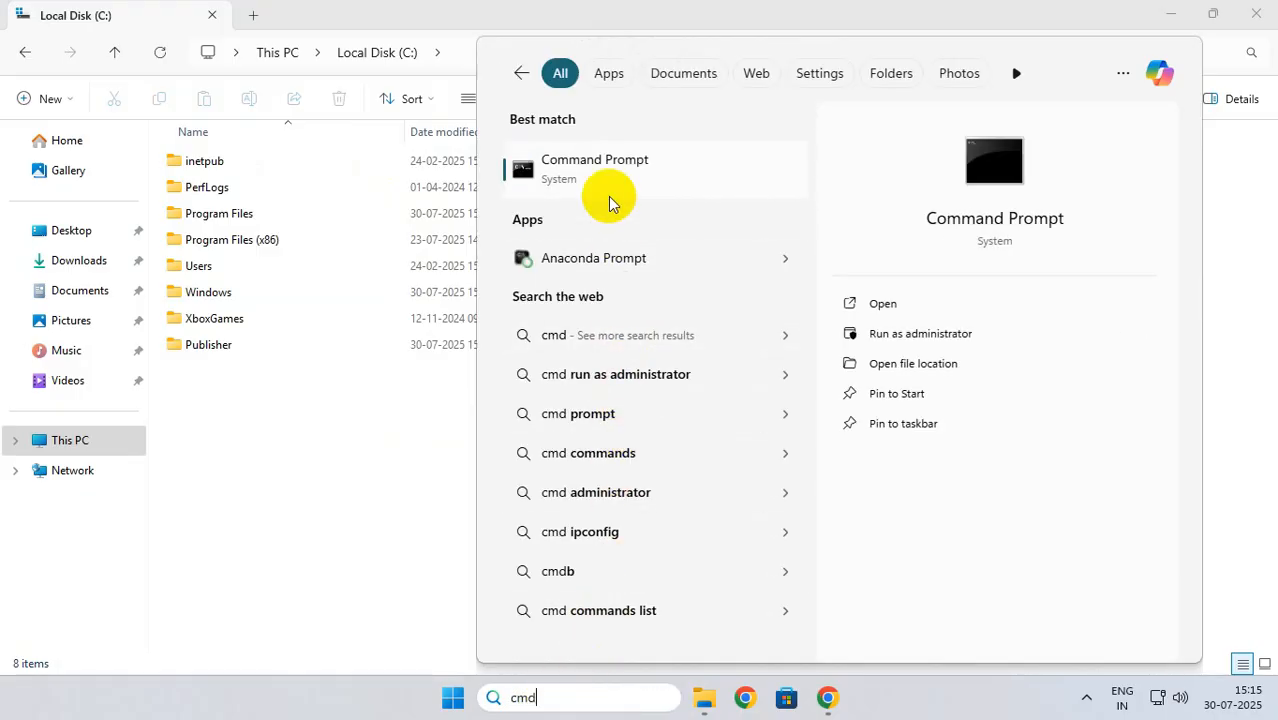
{"action": "mouse_move", "coordinate": [678, 197]}
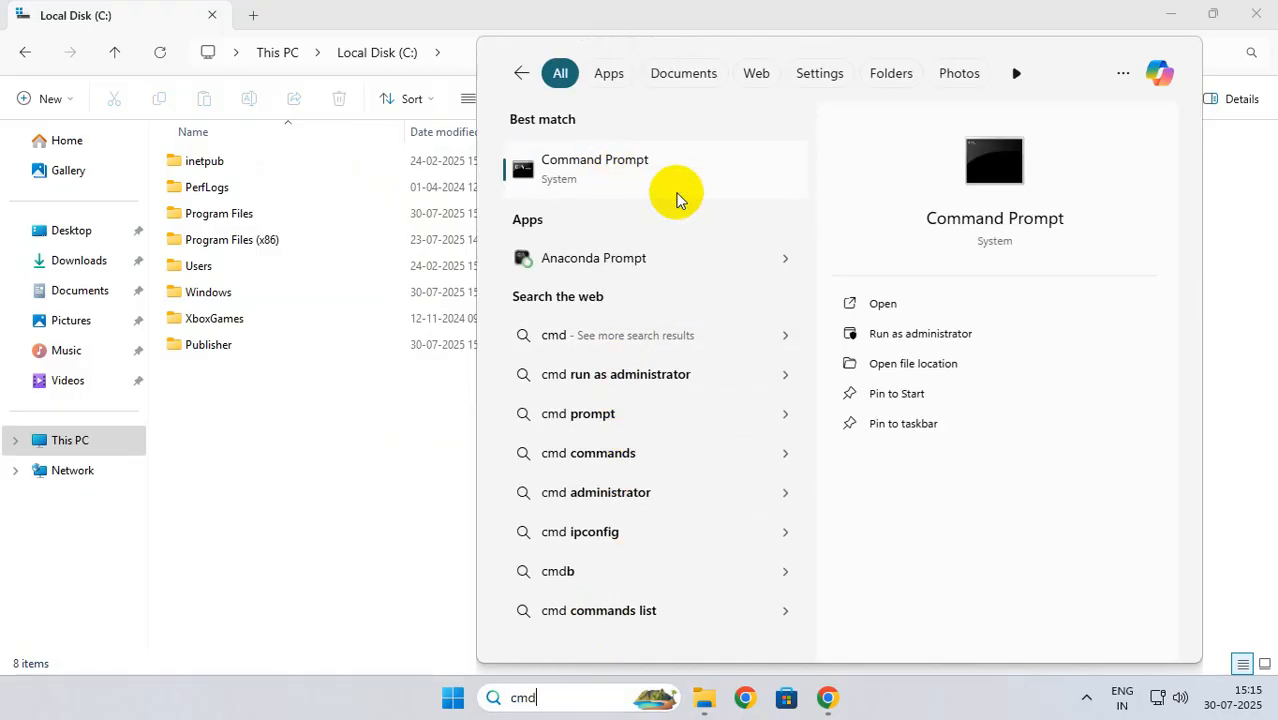
{"action": "left_click", "coordinate": [919, 333]}
{"action": "type", "text": "cd"}
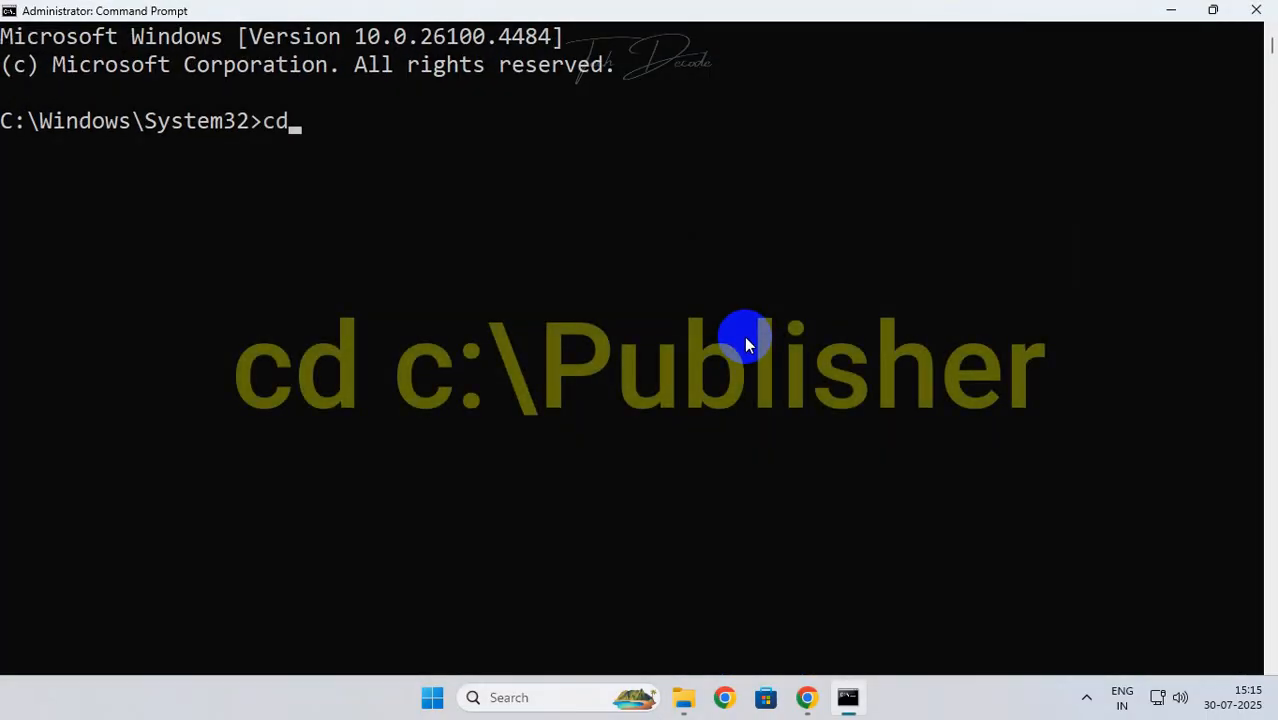
Run setup /configure configuration.xml from C:\Publisher and close the completion message.
{"action": "type", "text": "c:\\Publisher"}
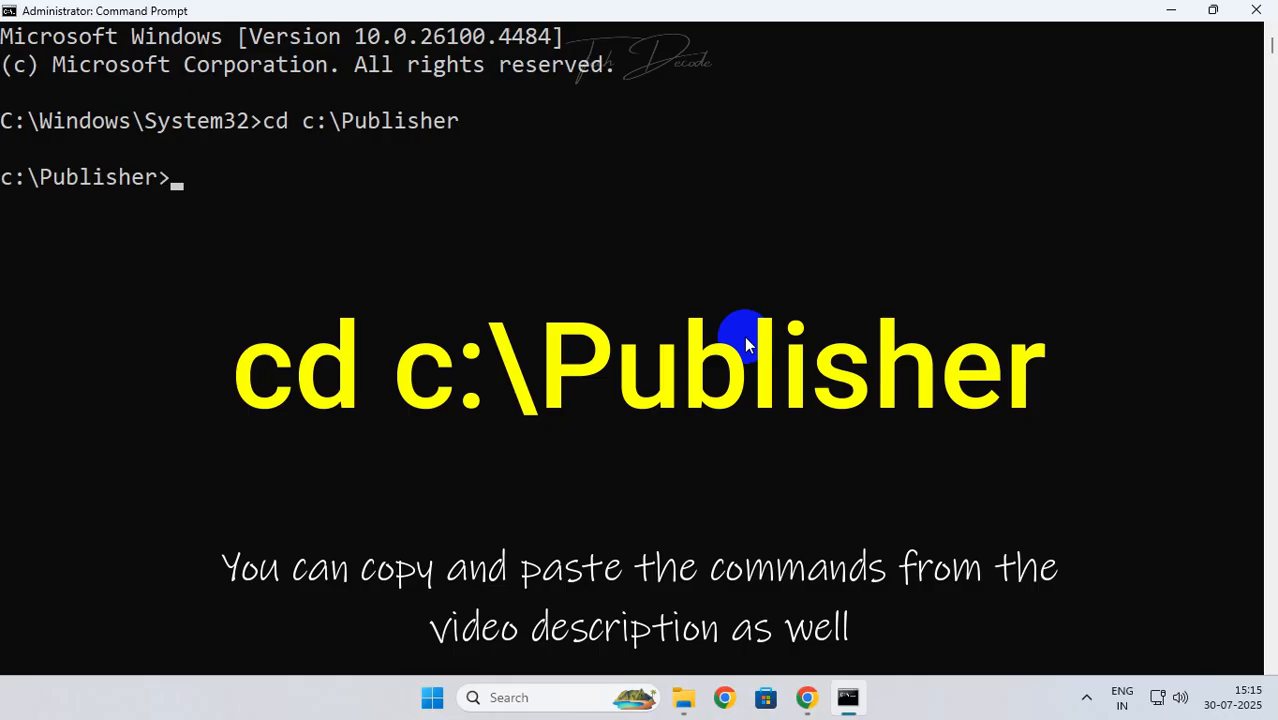
{"action": "type", "text": "setup /con"}
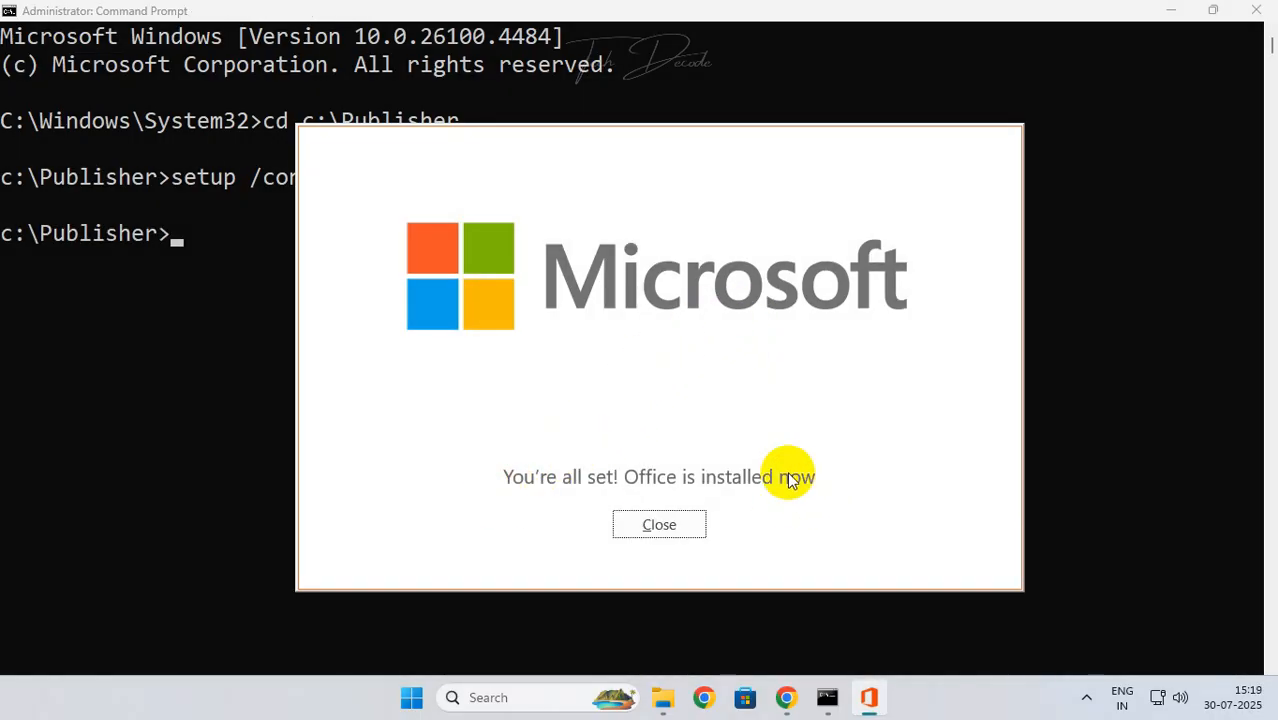
{"action": "left_click", "coordinate": [659, 524]}
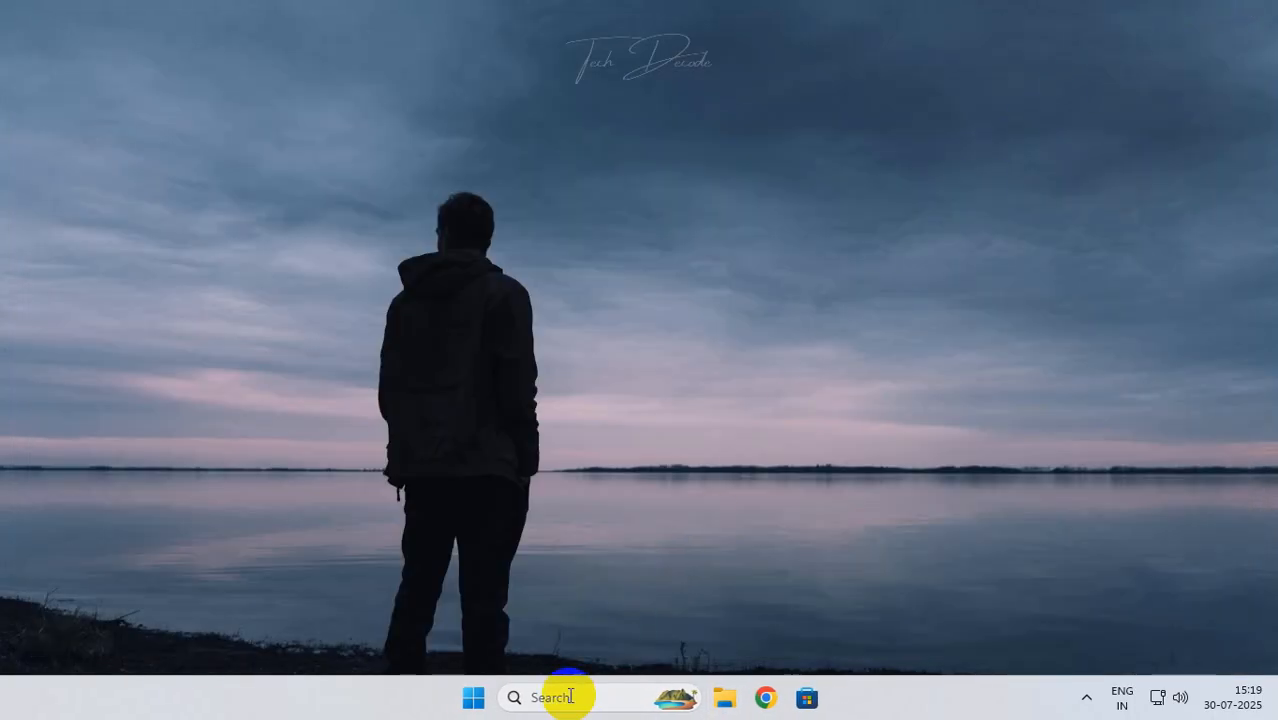
Launch Publisher from search and create a Blank A4 (Portrait) publication.
{"action": "type", "text": "publisher"}
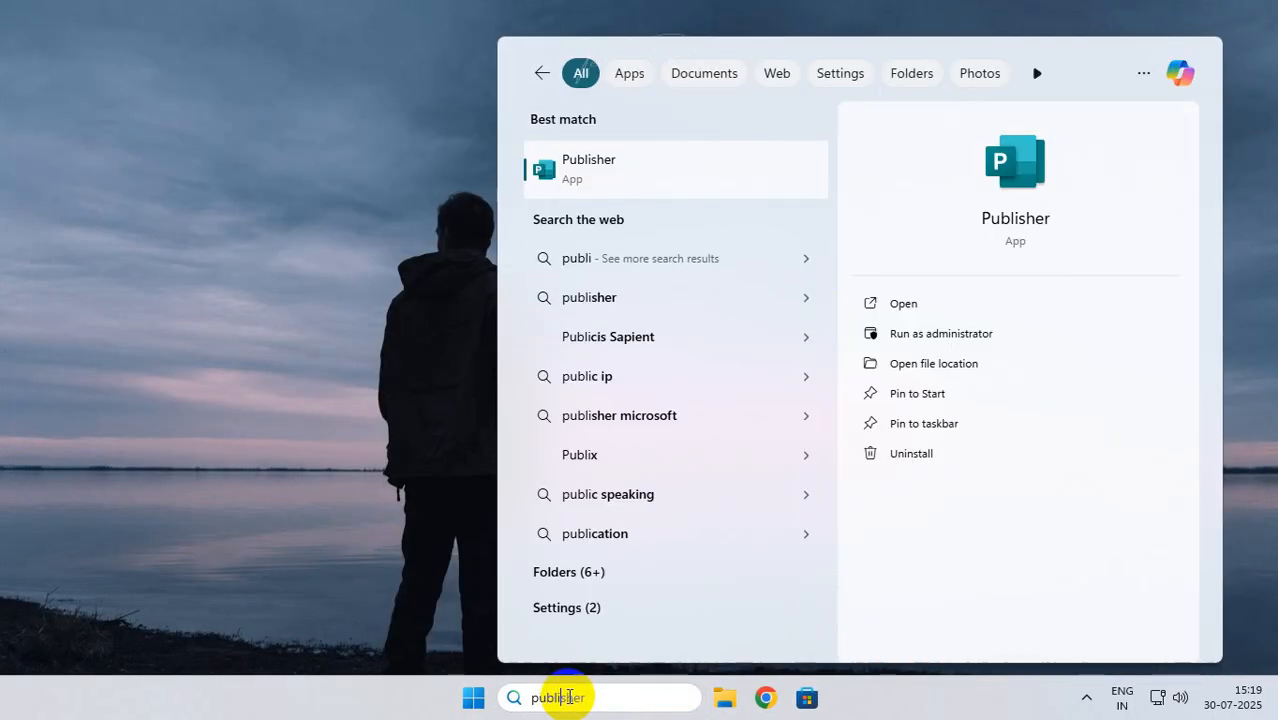
{"action": "left_click", "coordinate": [589, 168]}
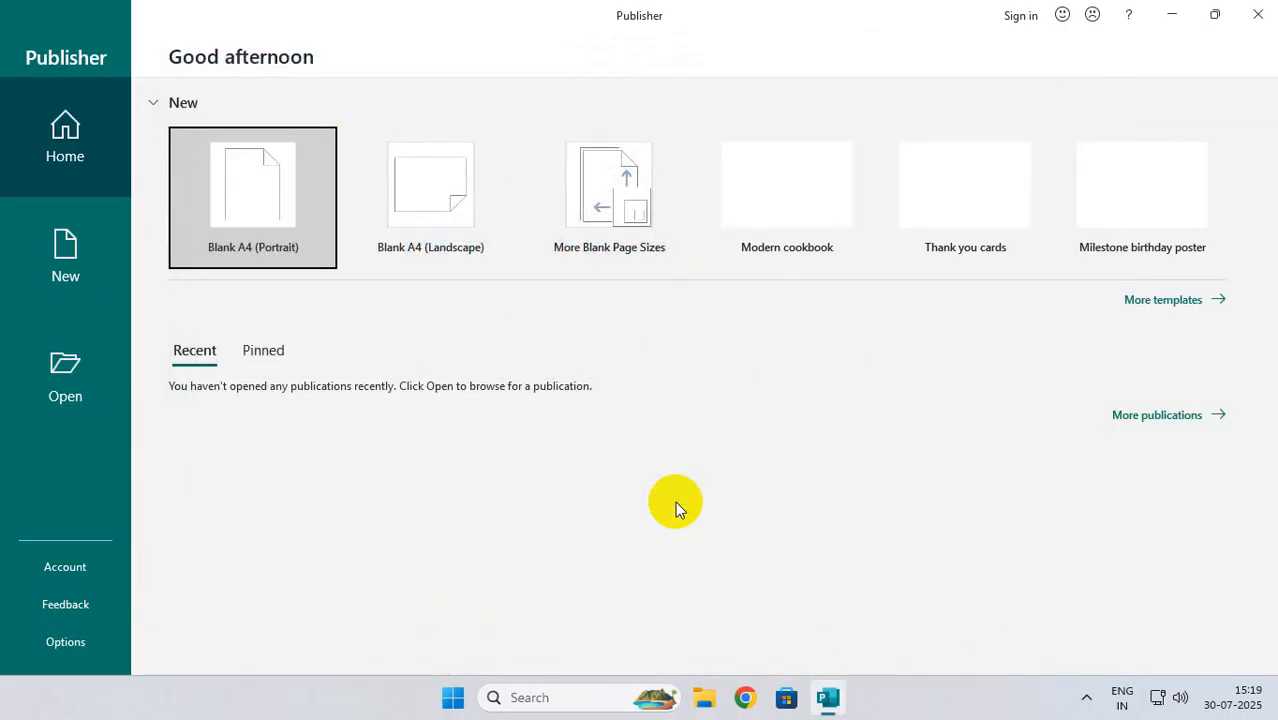
{"action": "left_click", "coordinate": [253, 197]}
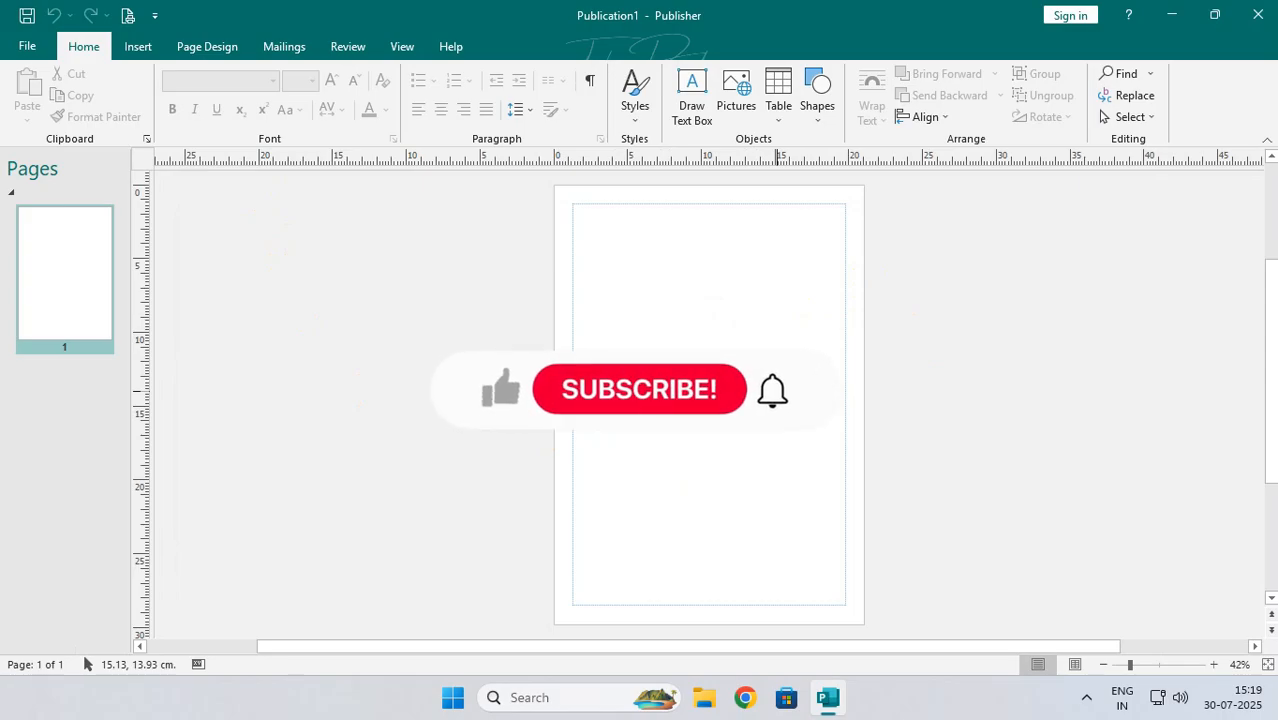
{"action": "left_click", "coordinate": [639, 389]}
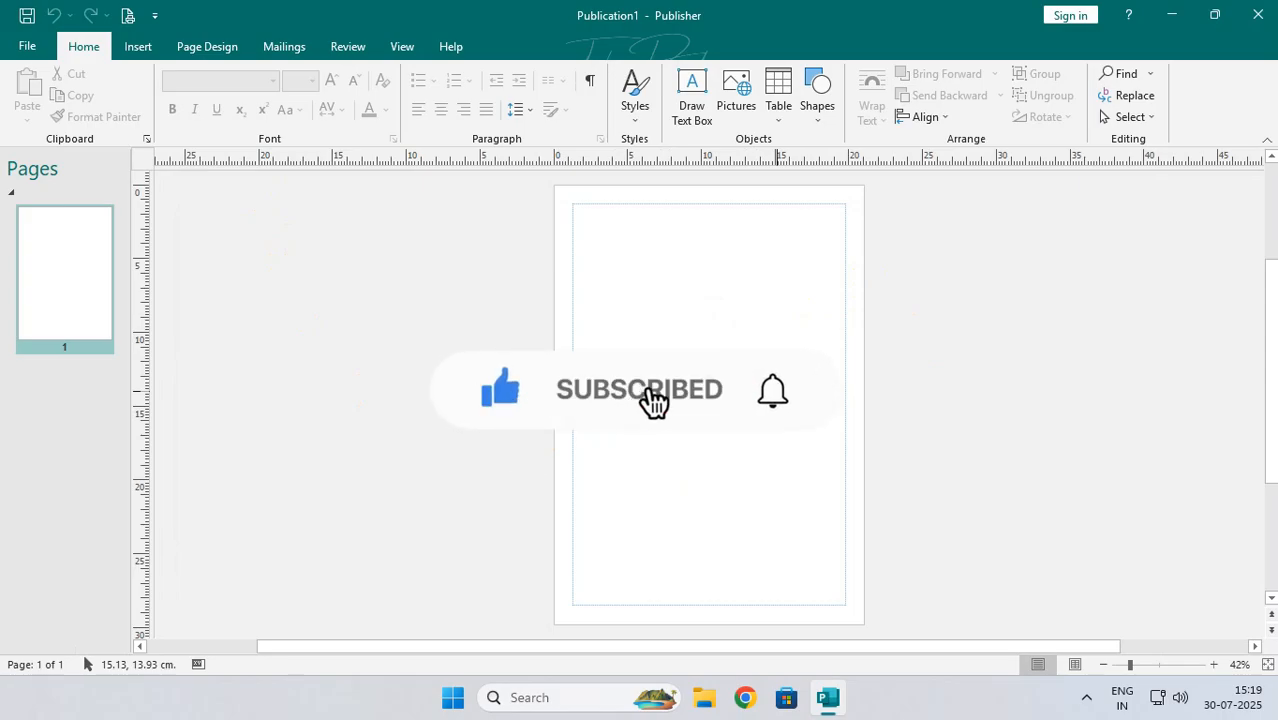